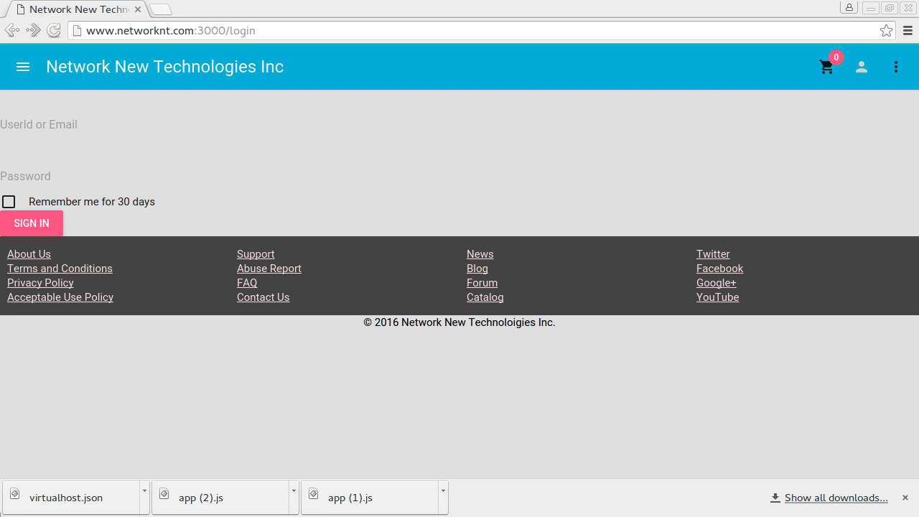
pyautogui.moveTo(207, 147)
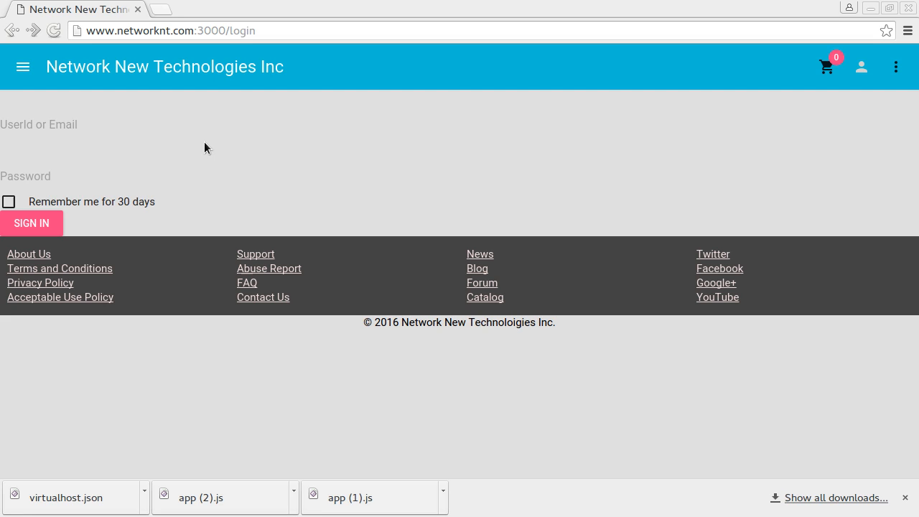
# Enter user ID 'test' with its password and tick 'Remember me for 30 days'
pyautogui.click(49, 136)
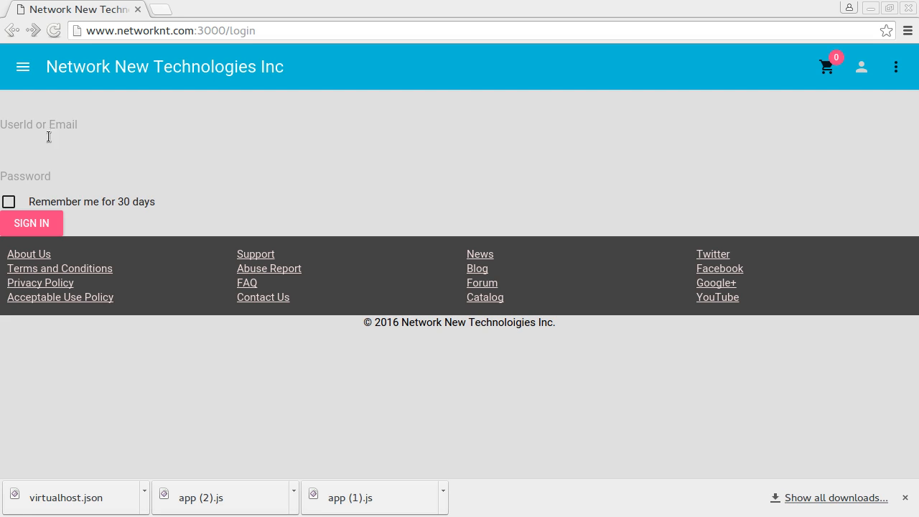
pyautogui.click(95, 133)
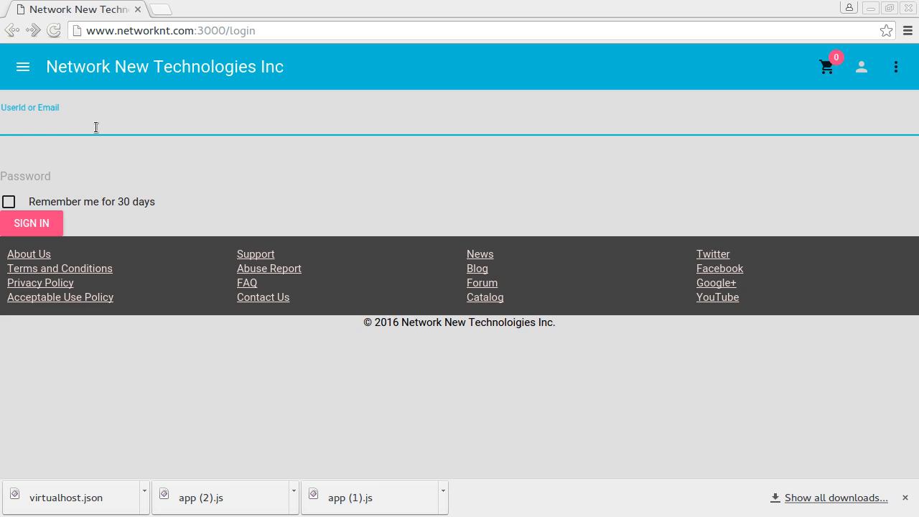
pyautogui.write('test')
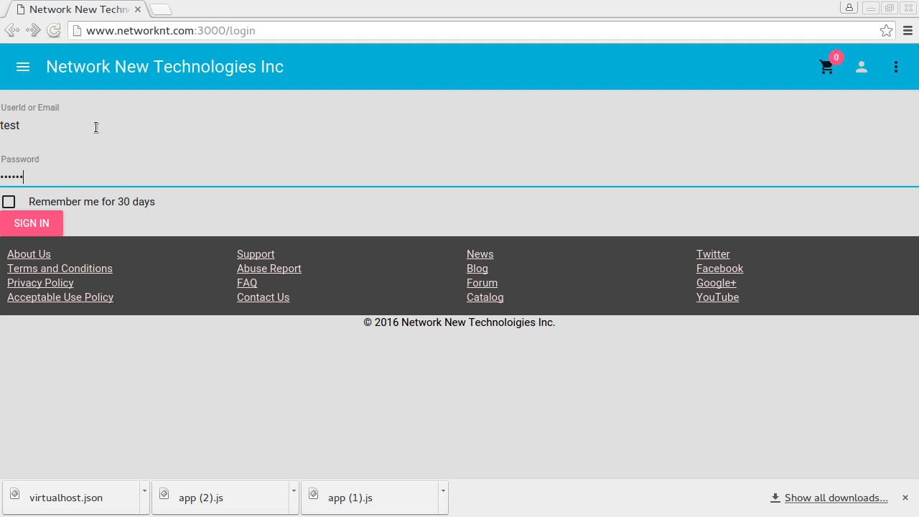
pyautogui.moveTo(873, 497)
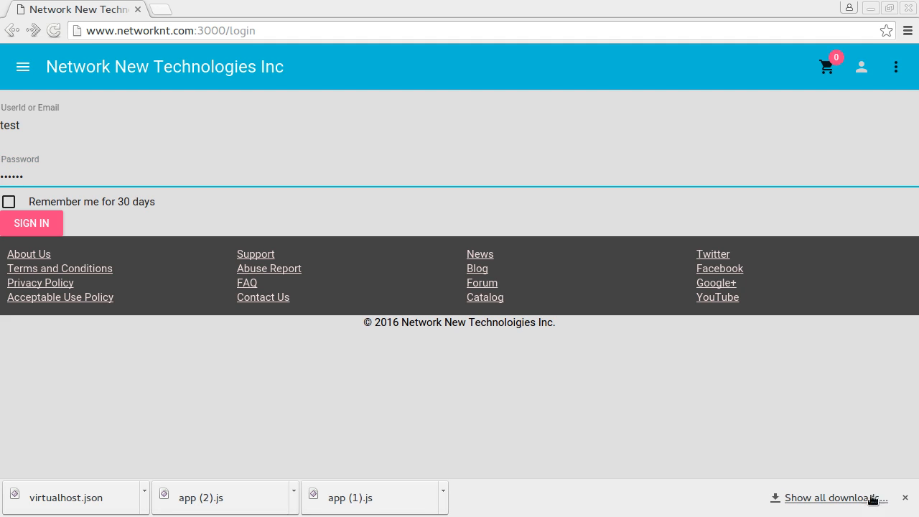
pyautogui.click(8, 201)
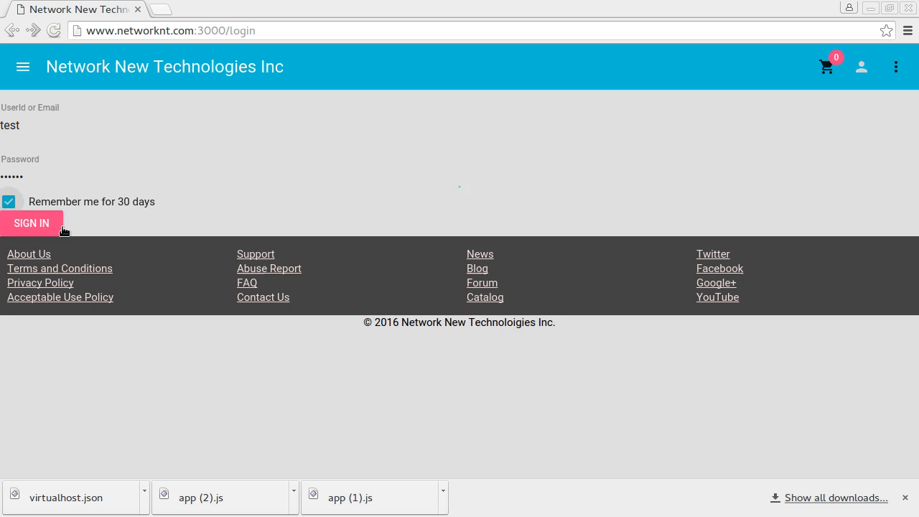
# Sign in as test and go to the Admin area from the overflow menu
pyautogui.click(32, 224)
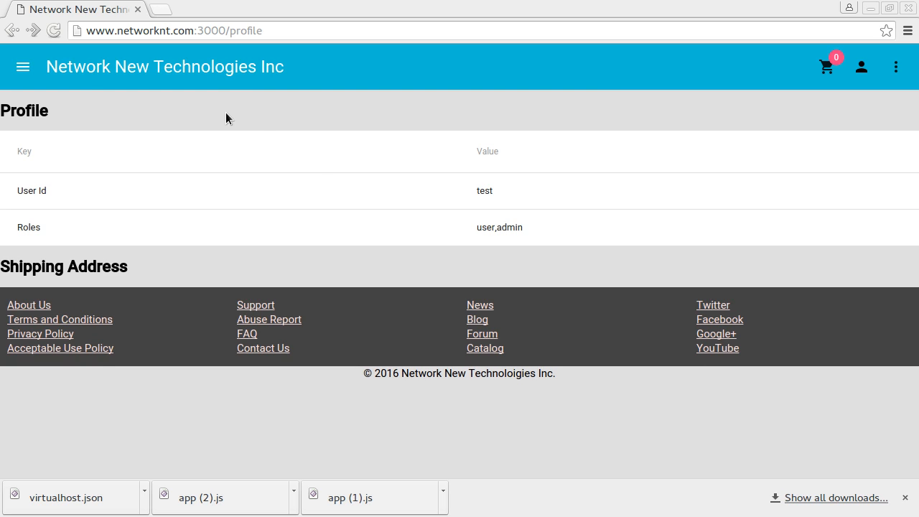
pyautogui.moveTo(514, 231)
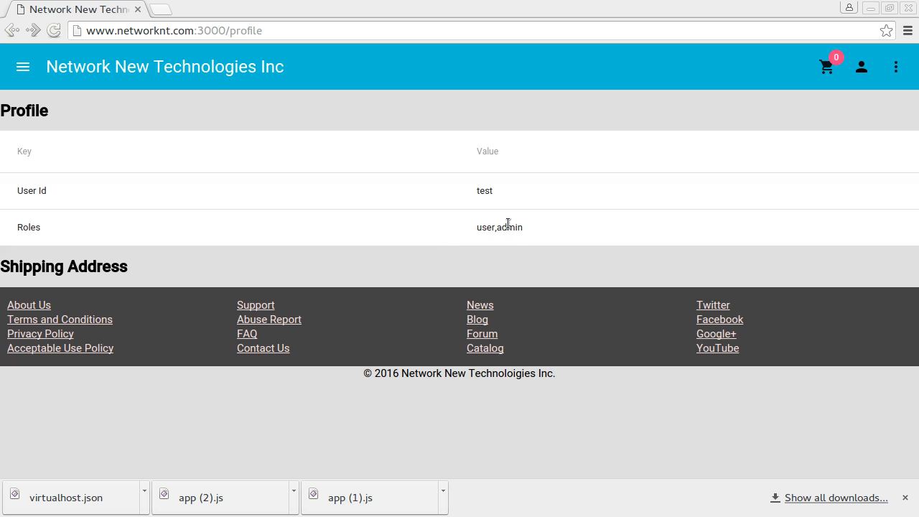
pyautogui.moveTo(497, 221)
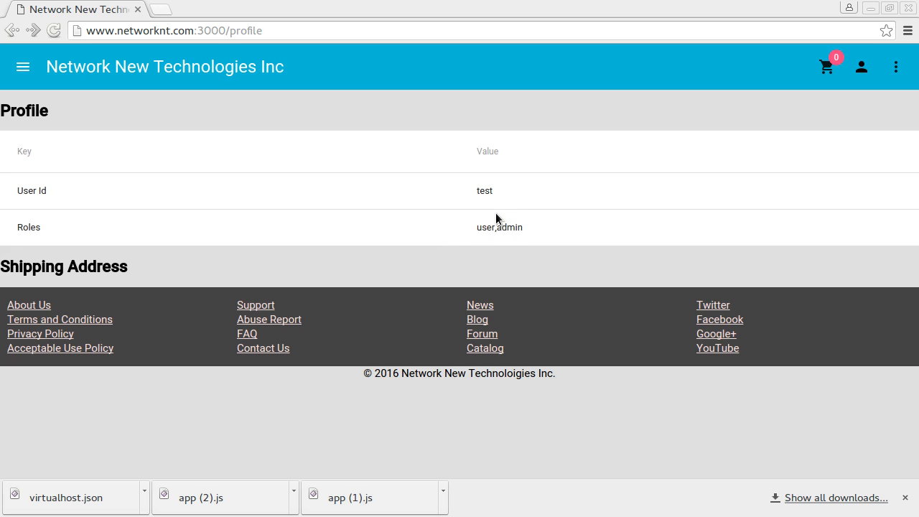
pyautogui.moveTo(895, 67)
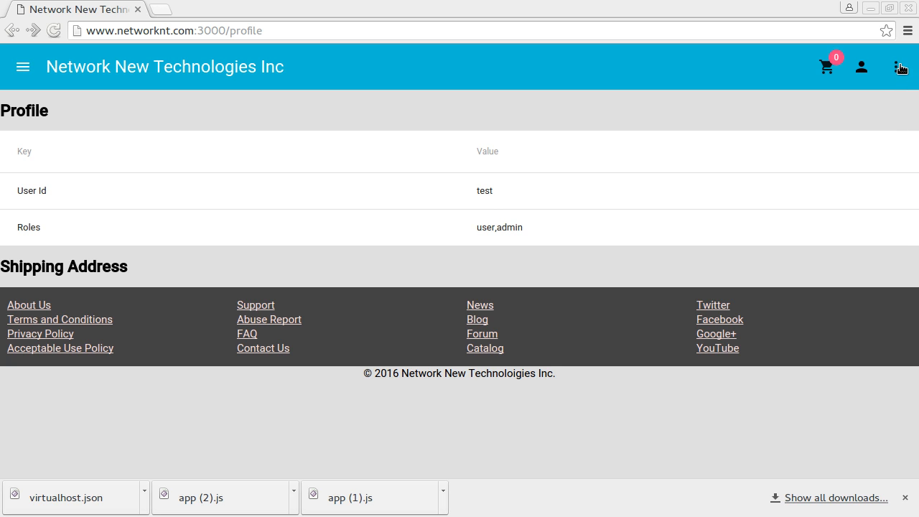
pyautogui.click(899, 67)
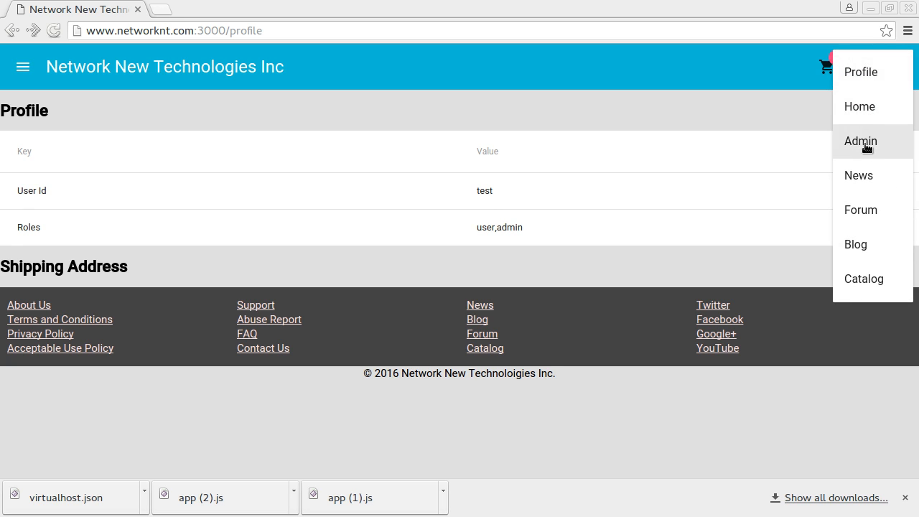
pyautogui.click(860, 140)
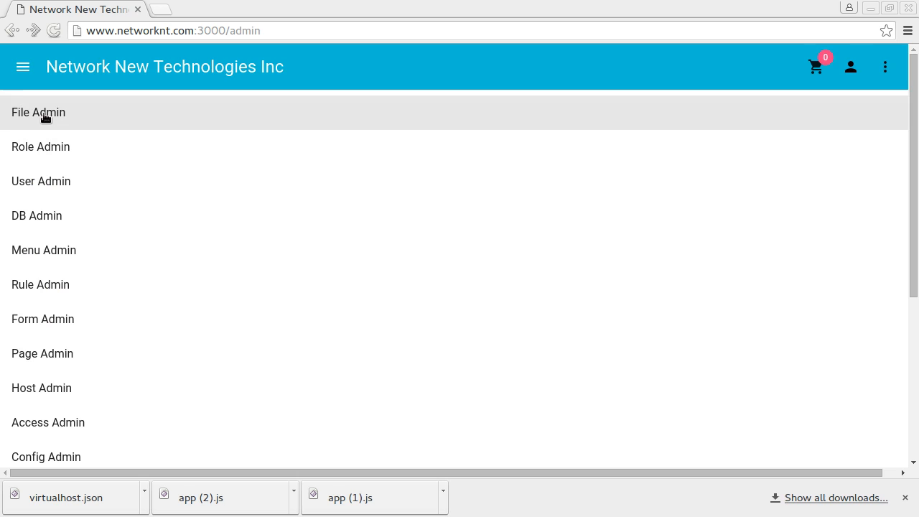
pyautogui.click(37, 112)
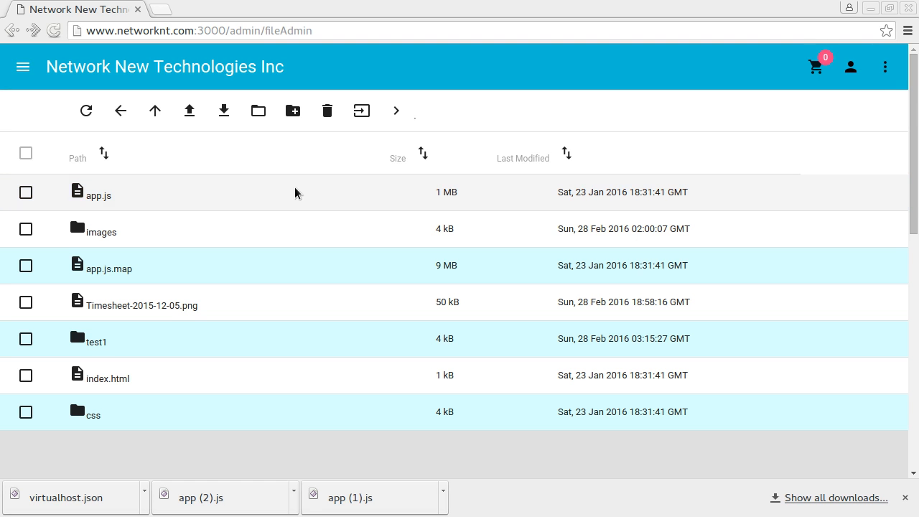
pyautogui.moveTo(106, 244)
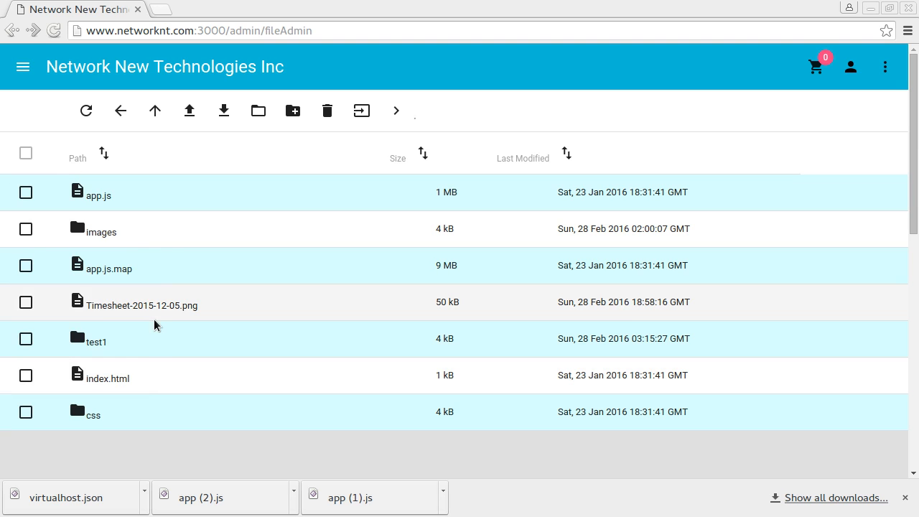
pyautogui.moveTo(109, 224)
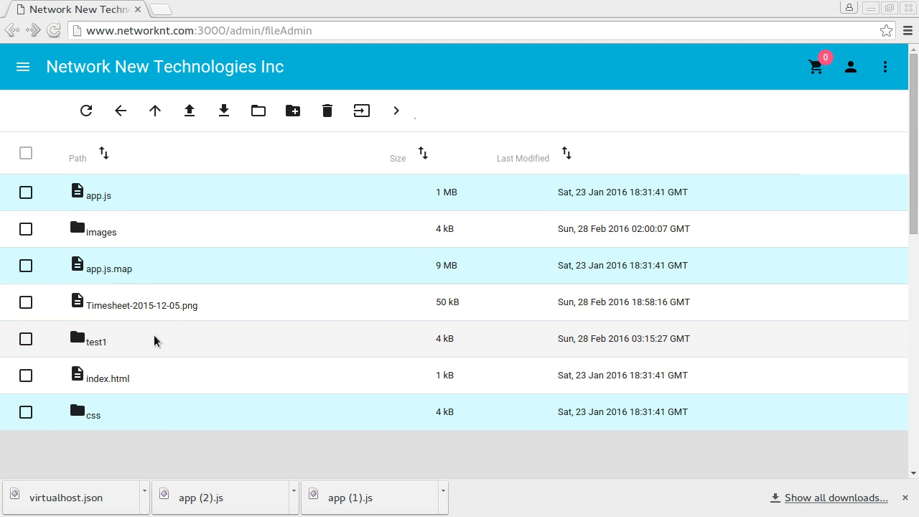
pyautogui.moveTo(121, 111)
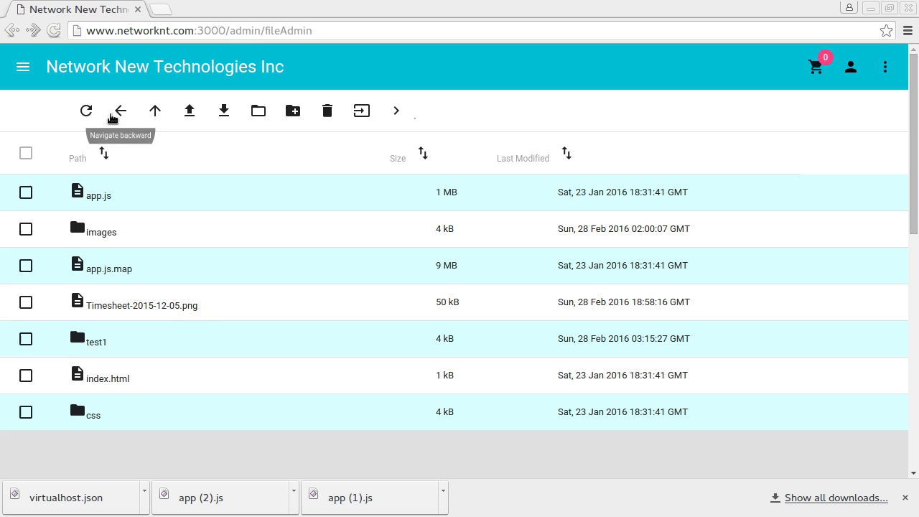
pyautogui.moveTo(127, 113)
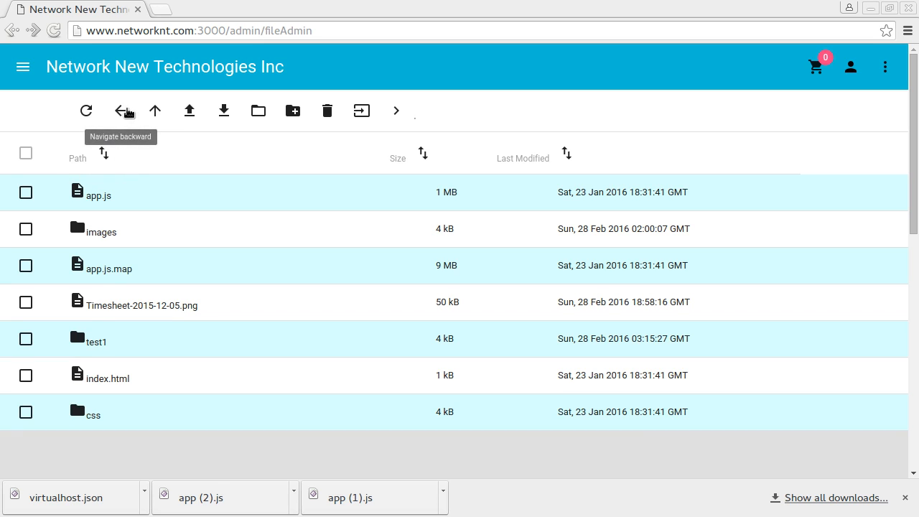
pyautogui.moveTo(126, 114)
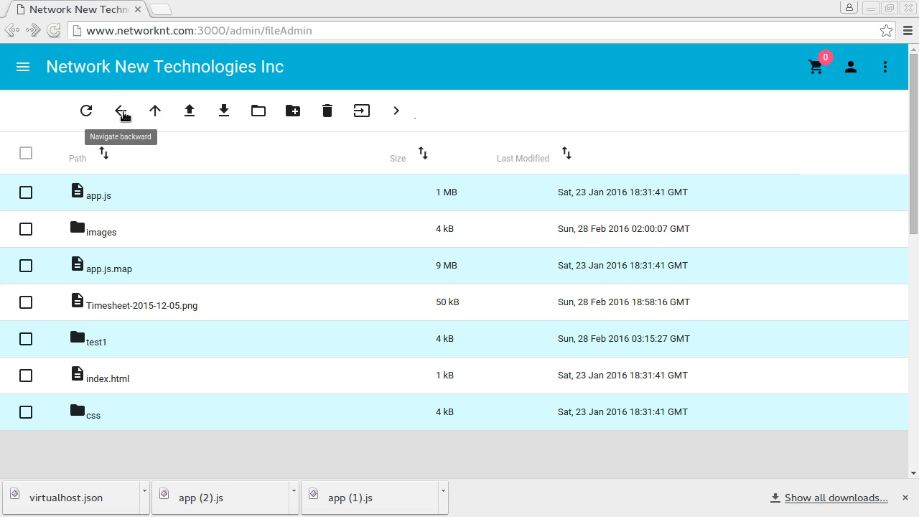
pyautogui.moveTo(190, 115)
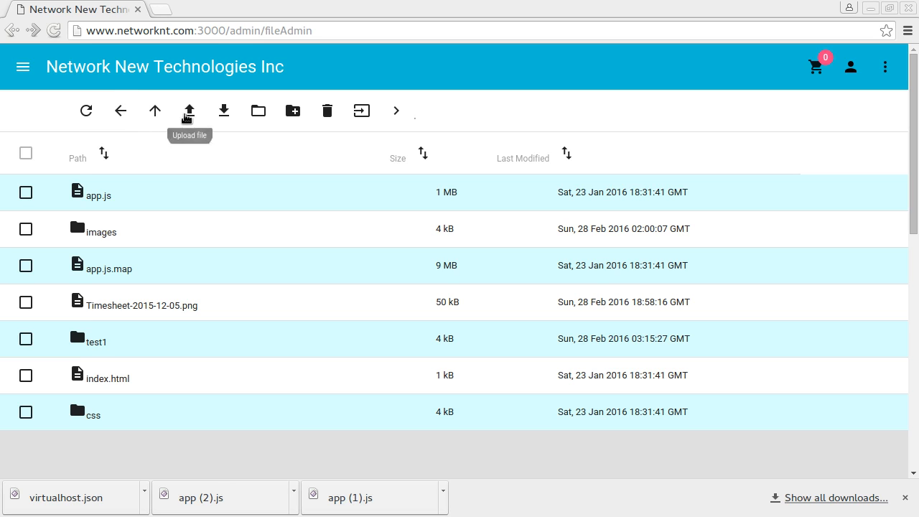
pyautogui.moveTo(224, 111)
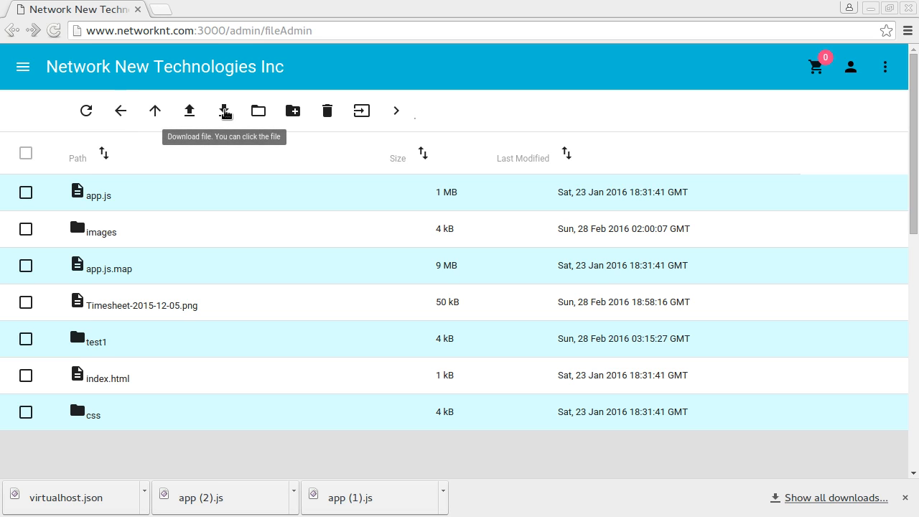
pyautogui.moveTo(95, 189)
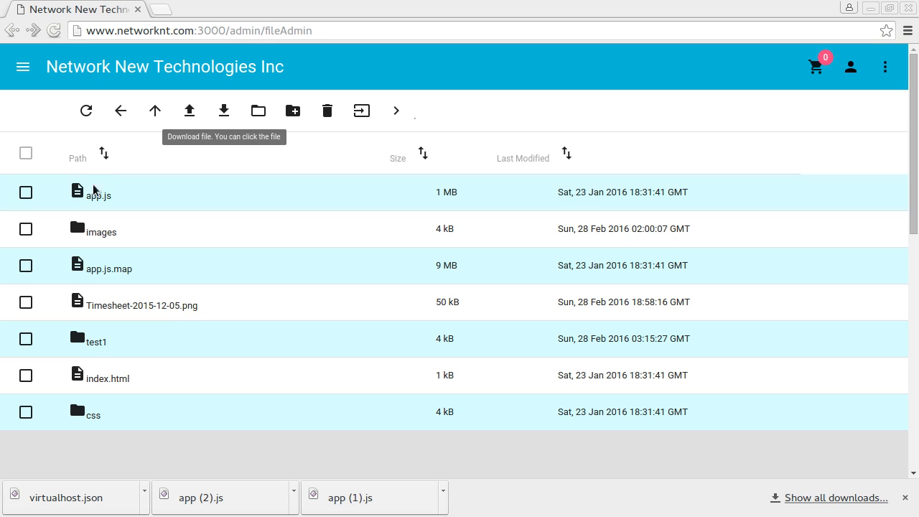
pyautogui.moveTo(295, 152)
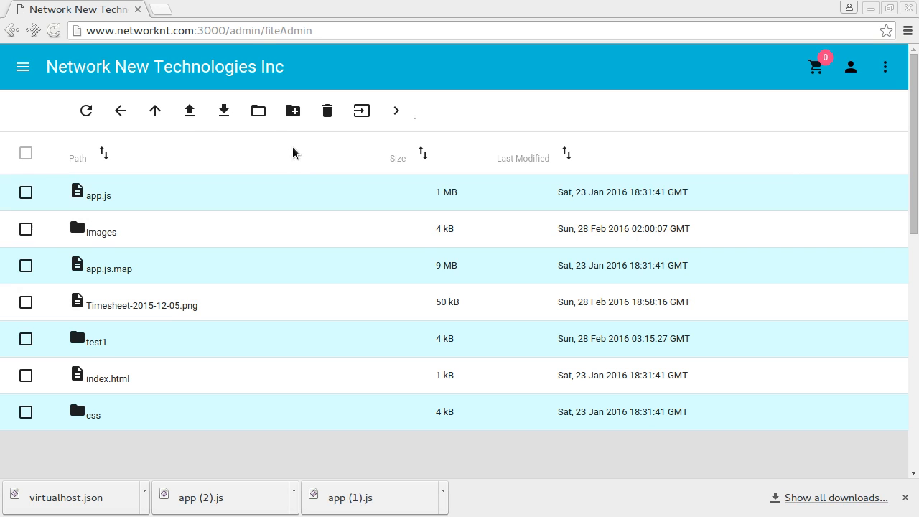
pyautogui.moveTo(259, 110)
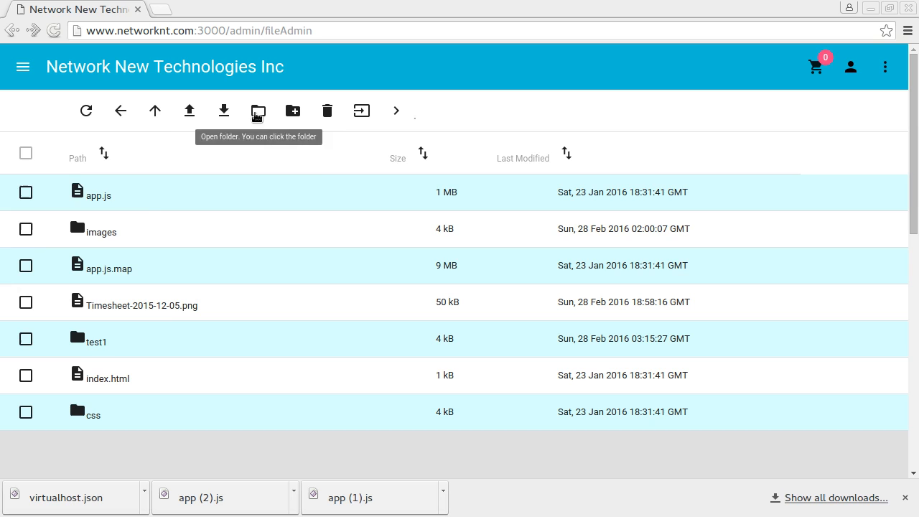
pyautogui.moveTo(259, 110)
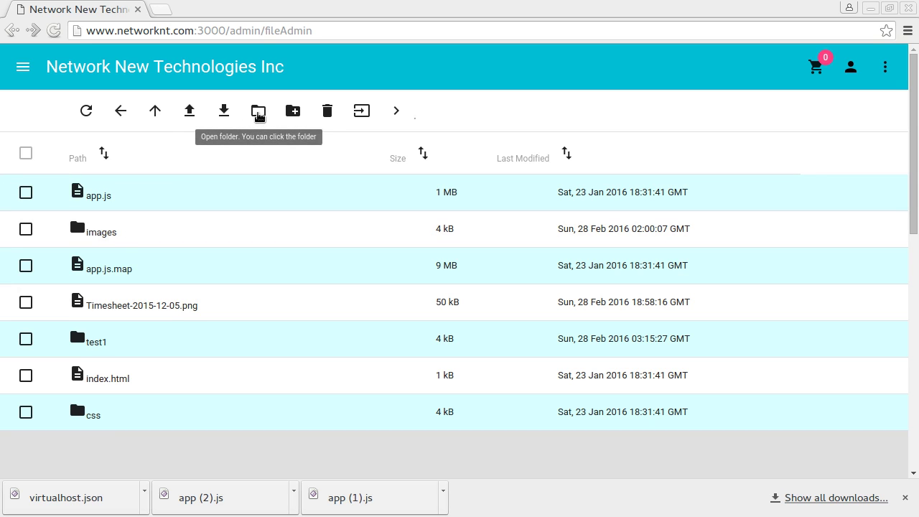
pyautogui.moveTo(101, 231)
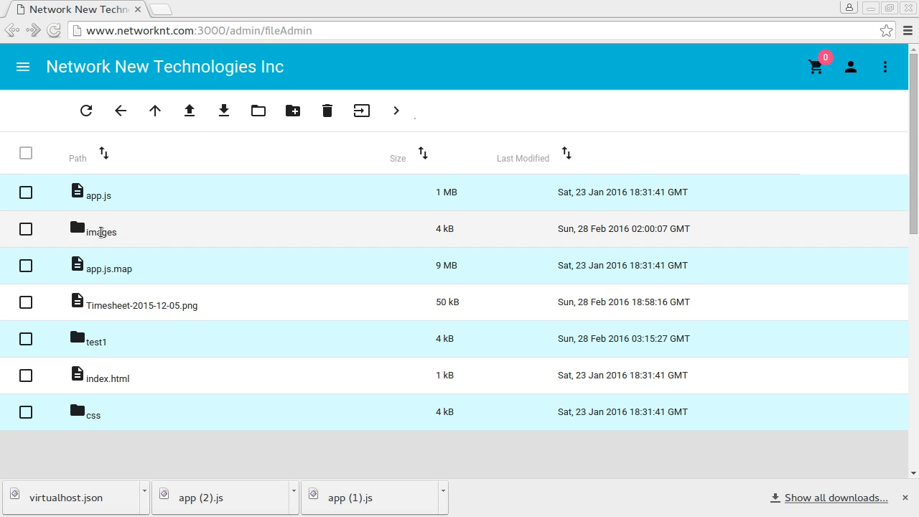
pyautogui.moveTo(293, 111)
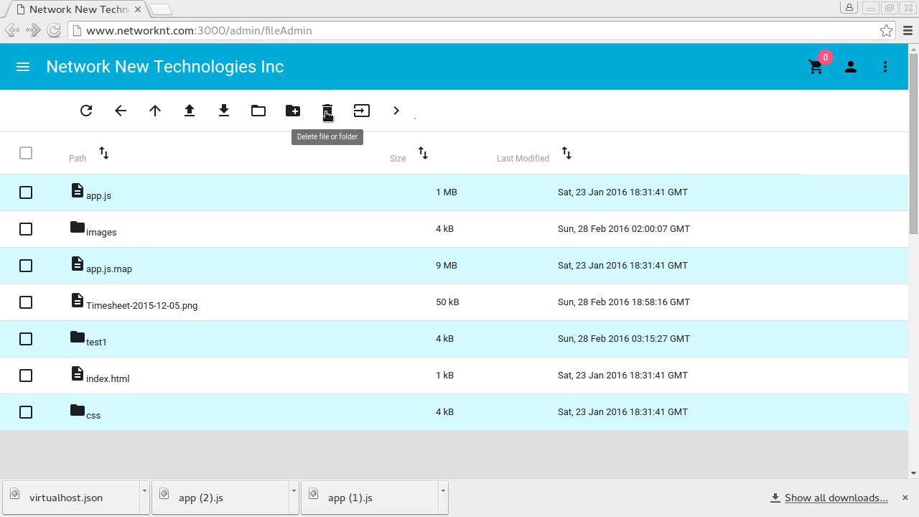
pyautogui.moveTo(362, 110)
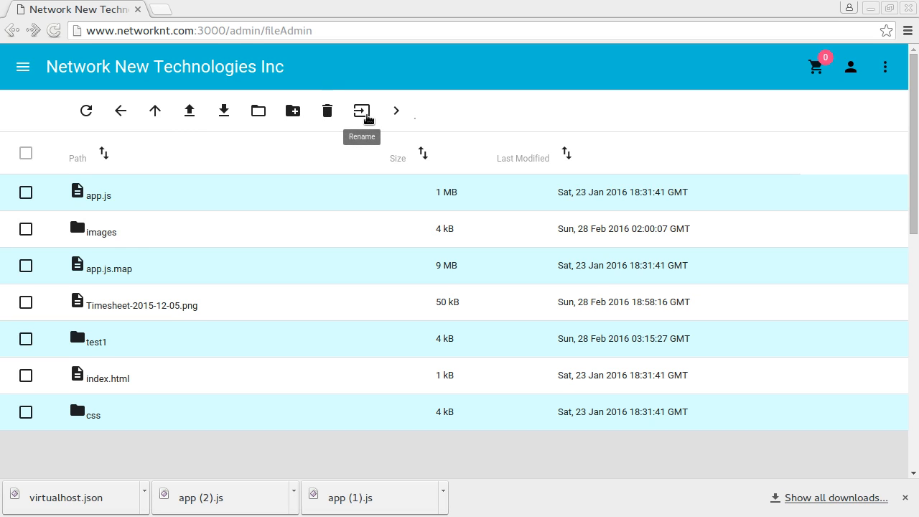
pyautogui.moveTo(361, 110)
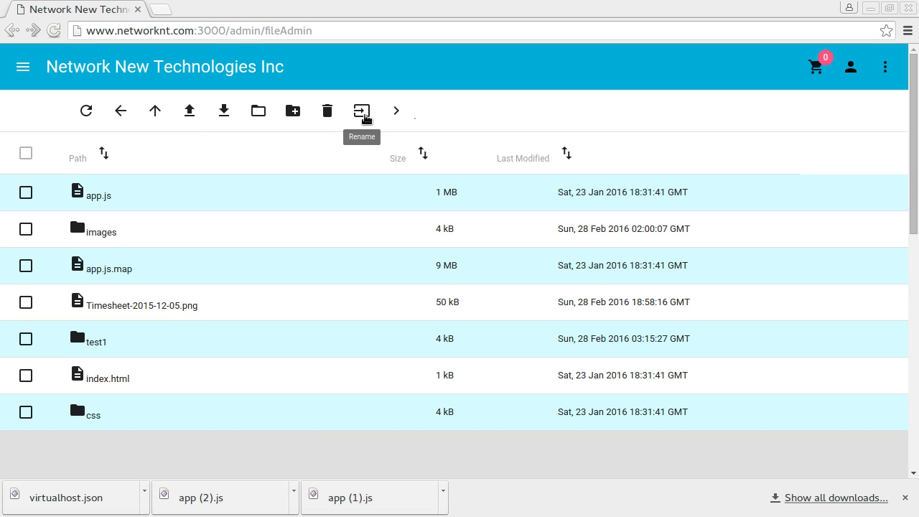
pyautogui.moveTo(414, 117)
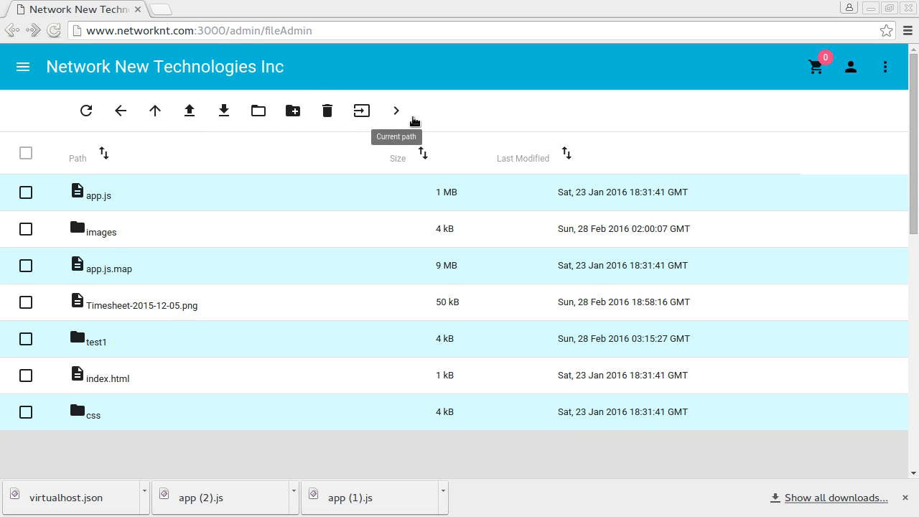
pyautogui.moveTo(416, 121)
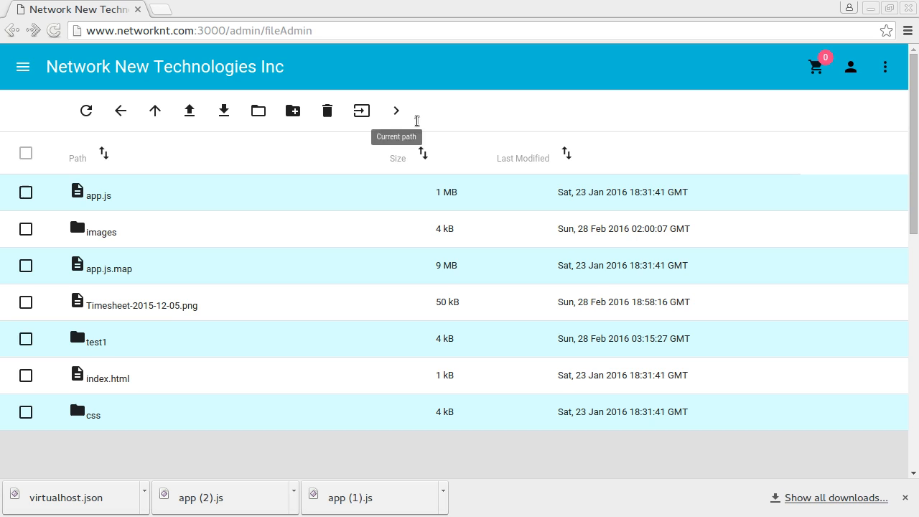
pyautogui.moveTo(233, 269)
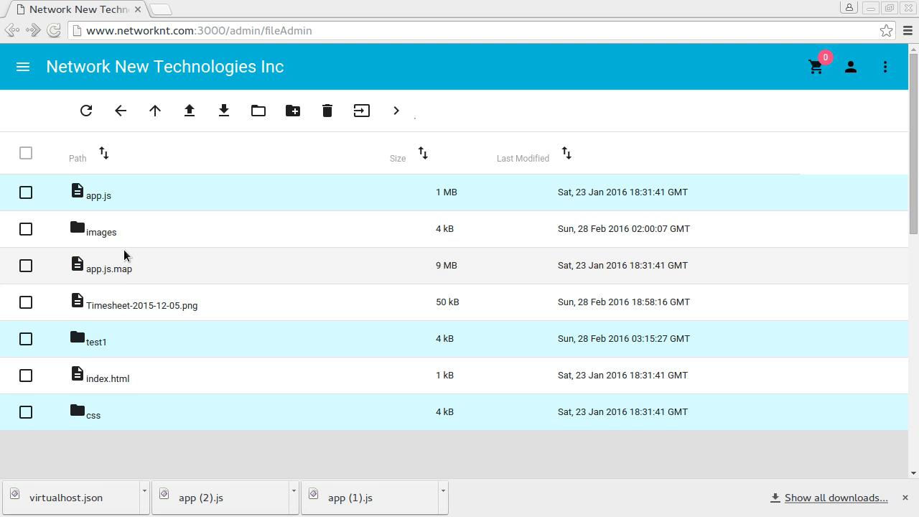
pyautogui.moveTo(156, 111)
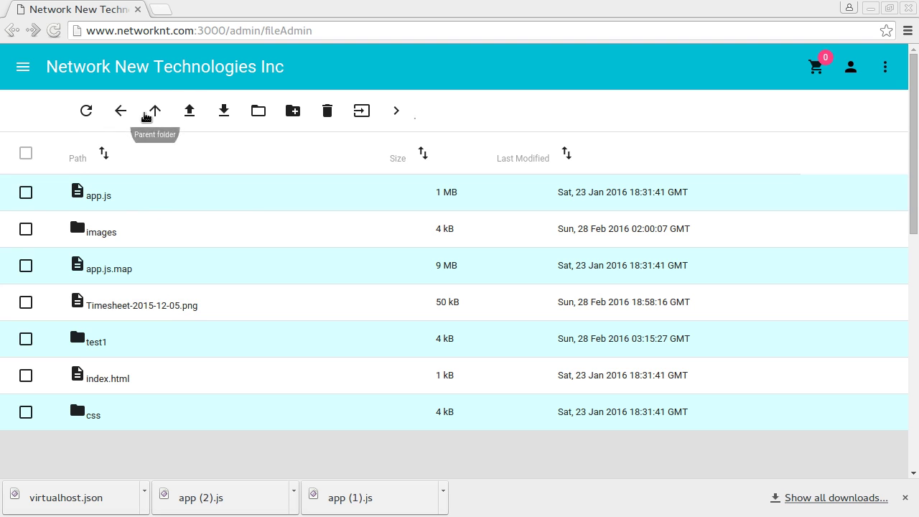
pyautogui.moveTo(101, 233)
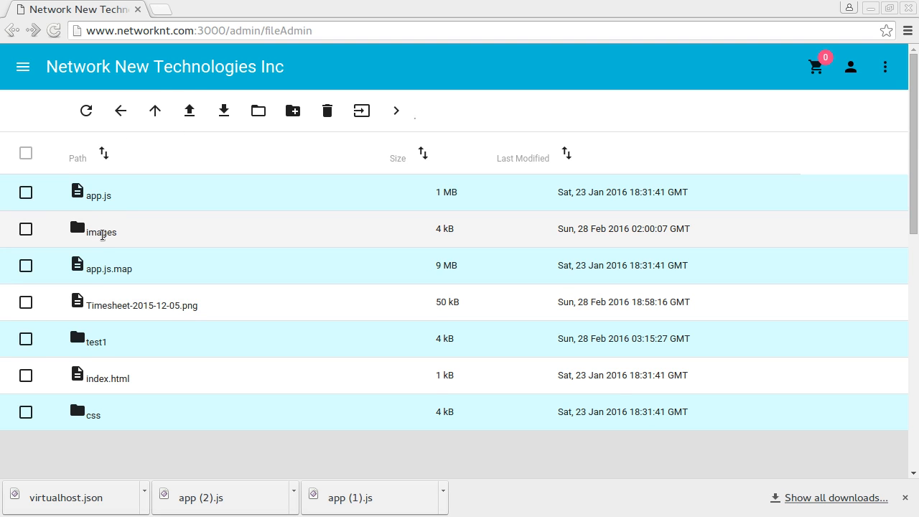
# Enter the images folder and scroll through its jpg file listing
pyautogui.doubleClick(100, 233)
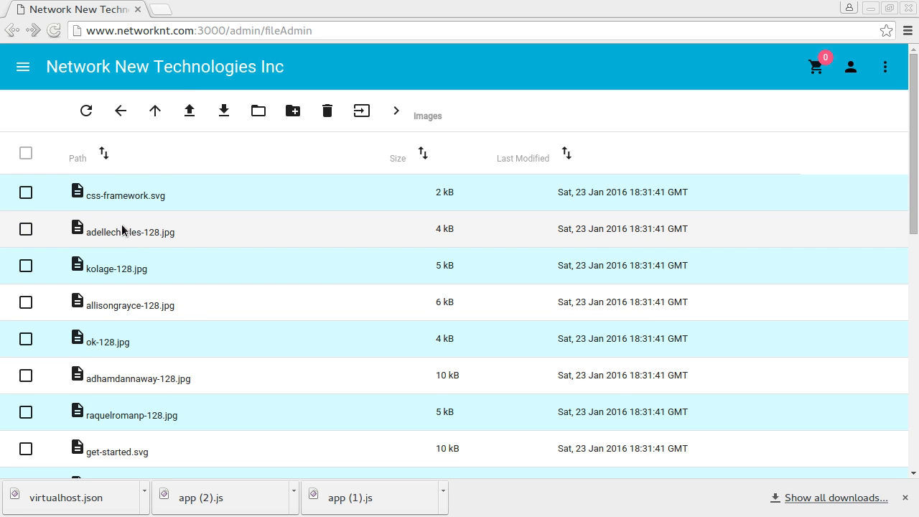
pyautogui.scroll(-3)
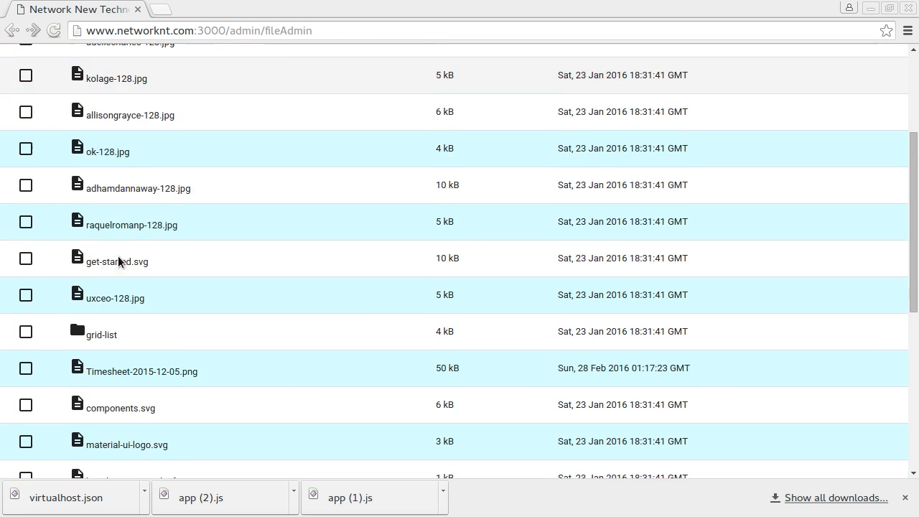
pyautogui.scroll(-3)
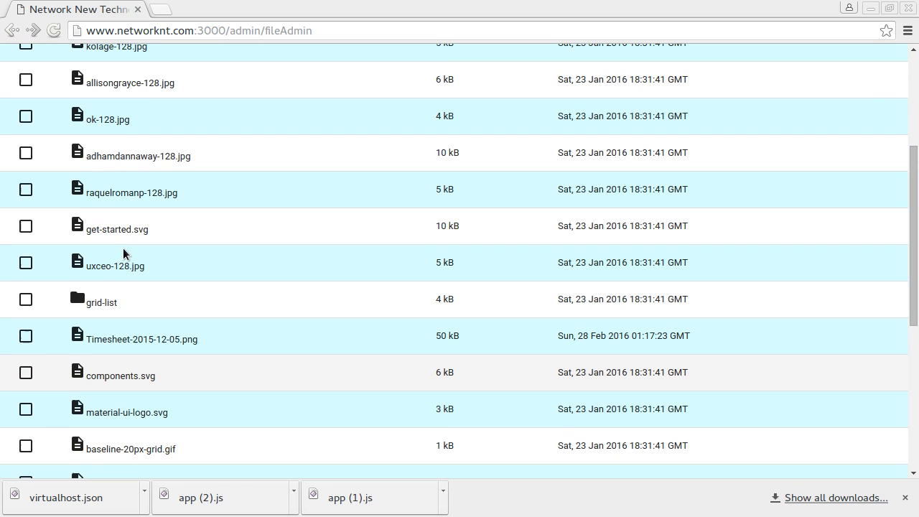
pyautogui.scroll(-3)
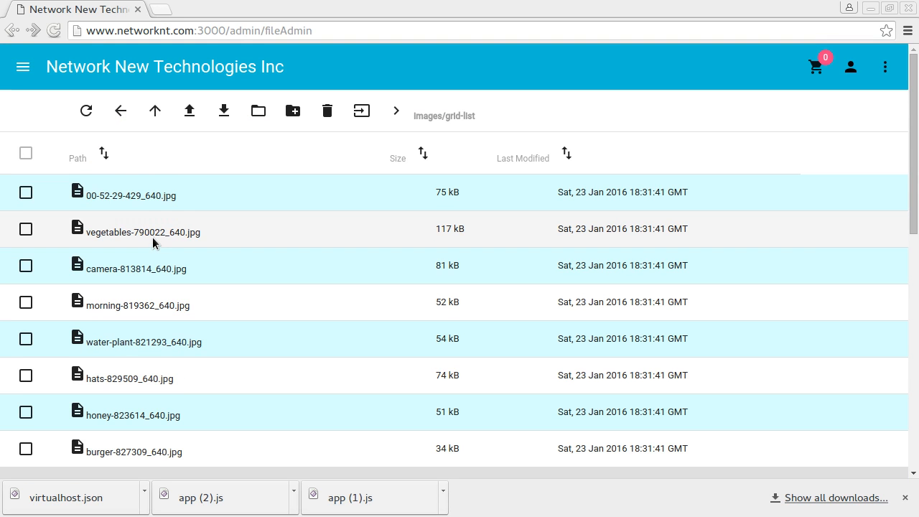
pyautogui.moveTo(120, 110)
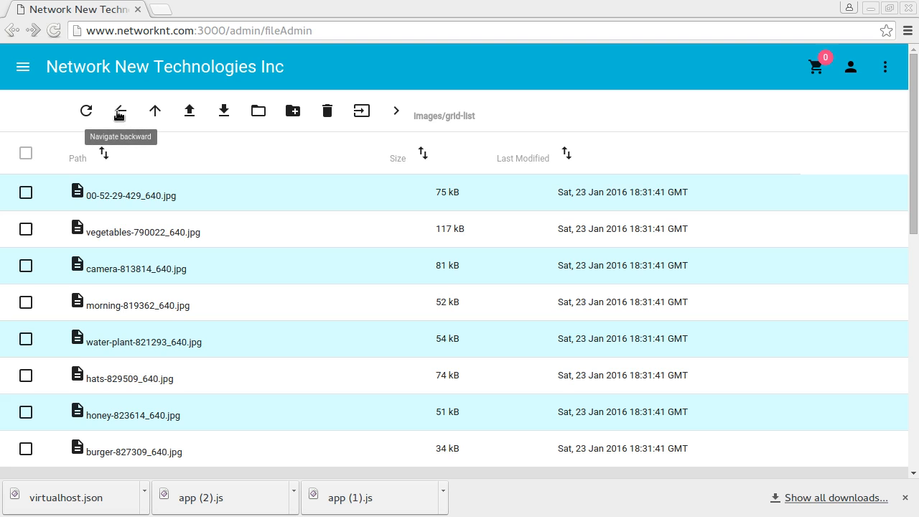
# Navigate back through images up to the top-level file listing
pyautogui.click(121, 111)
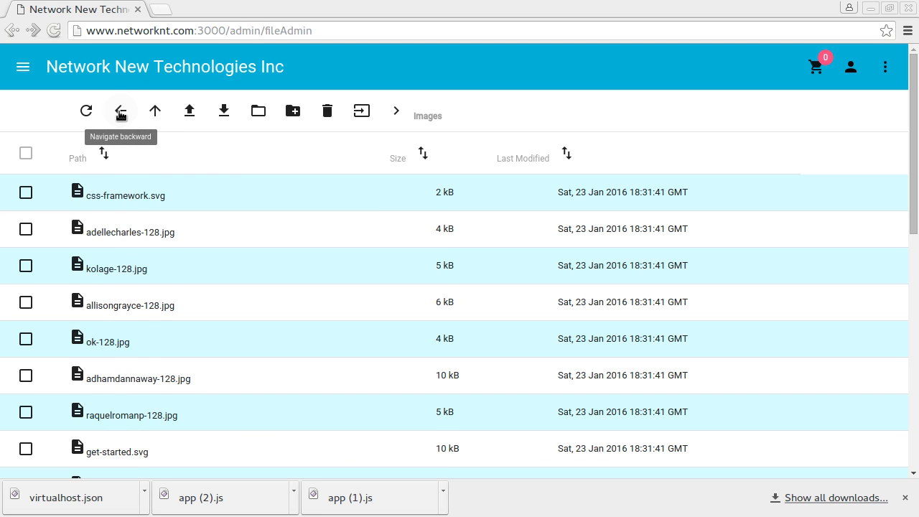
pyautogui.moveTo(151, 142)
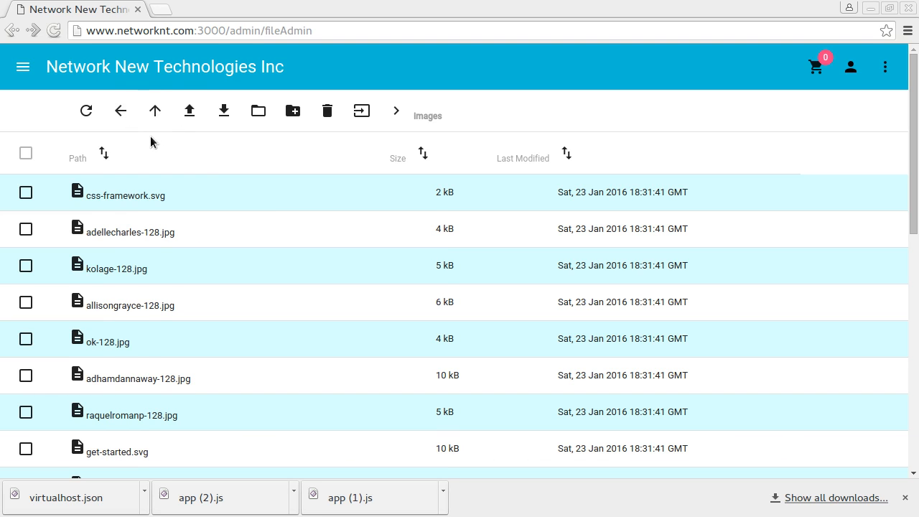
pyautogui.moveTo(440, 121)
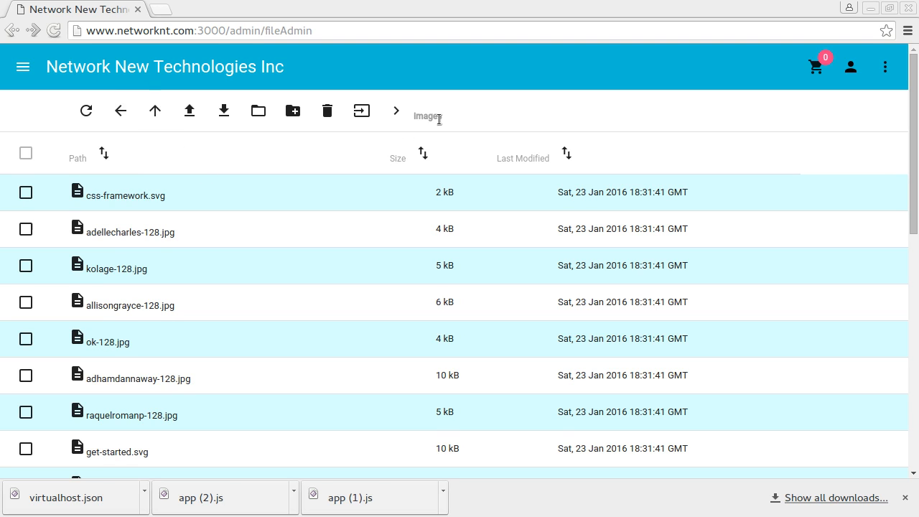
pyautogui.moveTo(155, 110)
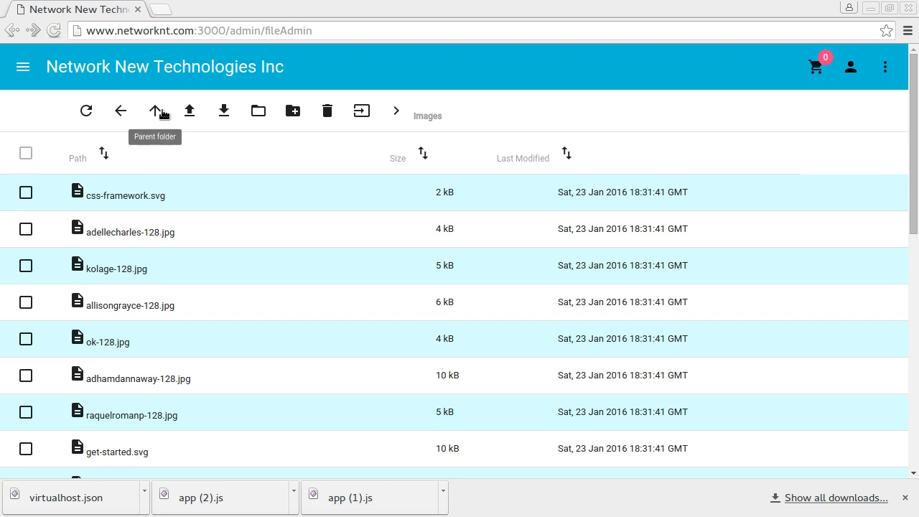
pyautogui.moveTo(155, 115)
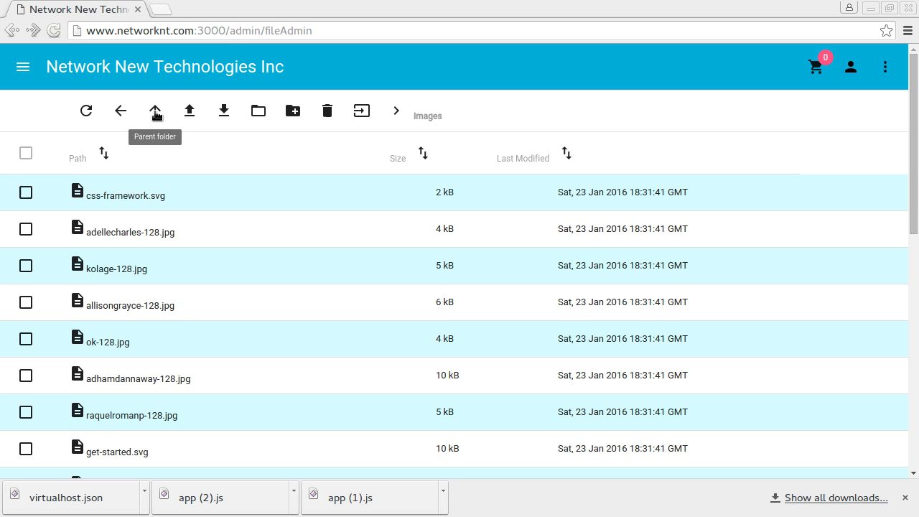
pyautogui.click(155, 111)
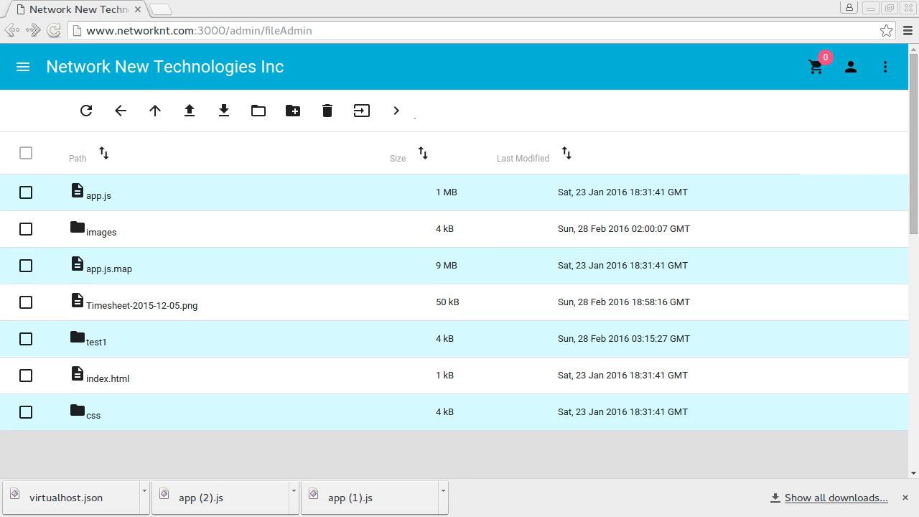
pyautogui.moveTo(560, 417)
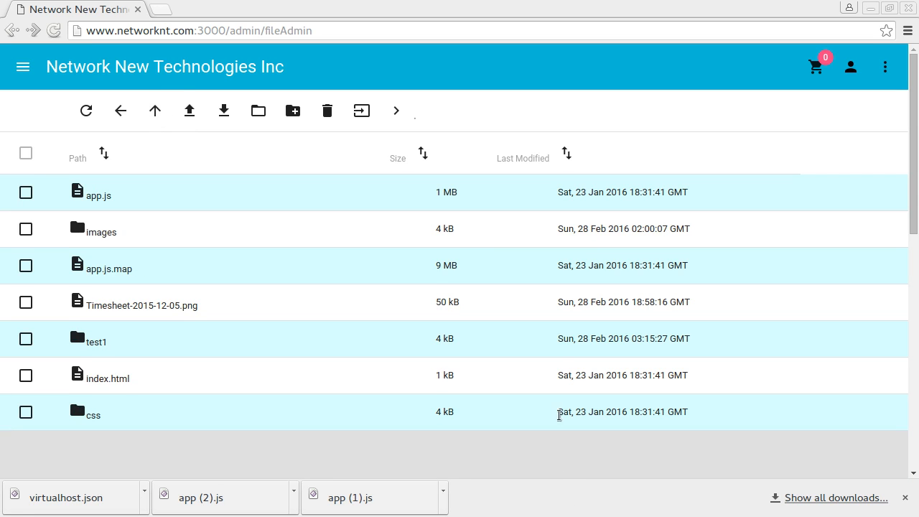
pyautogui.moveTo(190, 110)
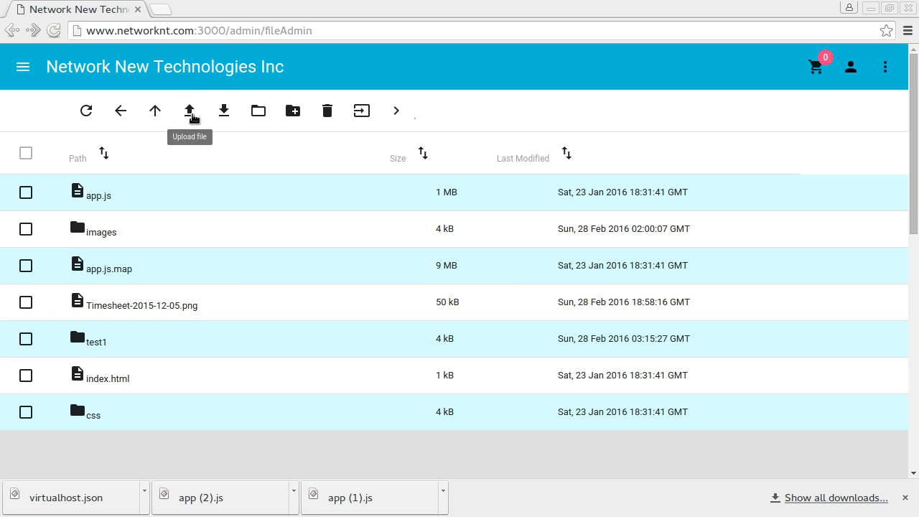
# Upload comfrey-bocking4.jpg into the top-level folder and dismiss the 200 OK notice
pyautogui.click(190, 110)
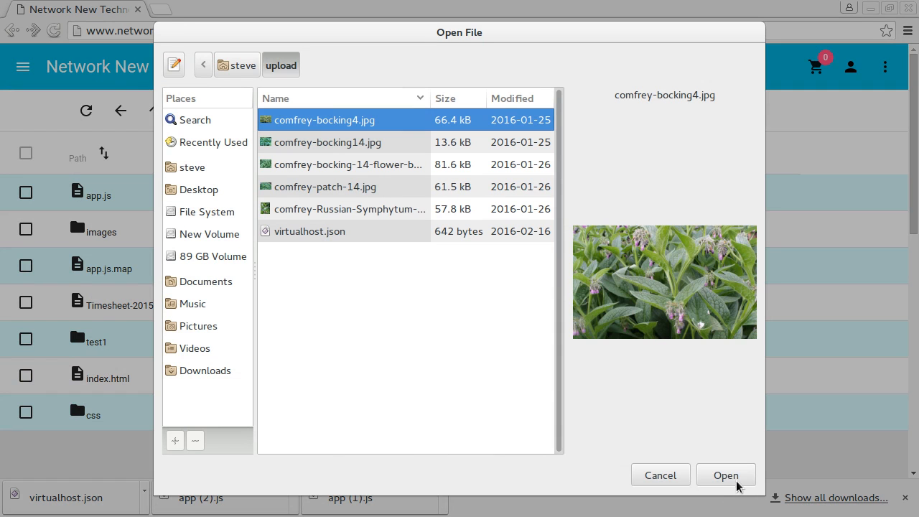
pyautogui.click(727, 474)
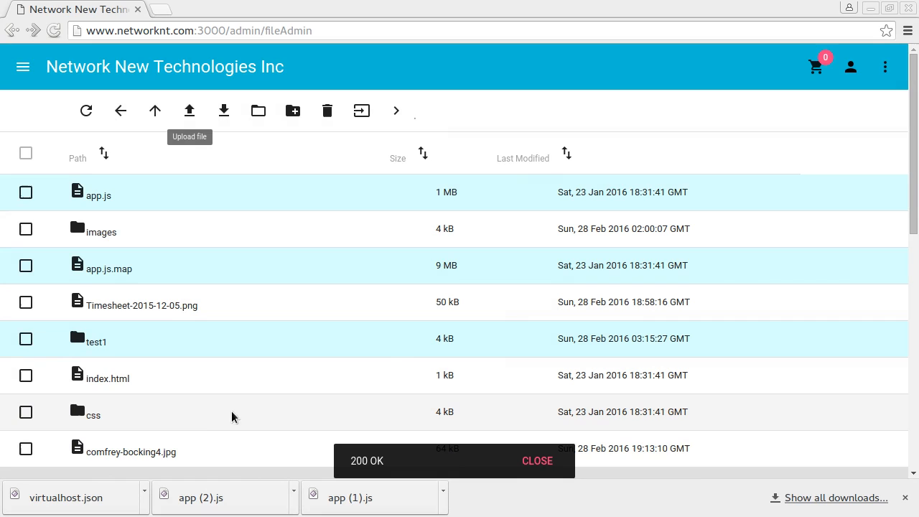
pyautogui.click(537, 461)
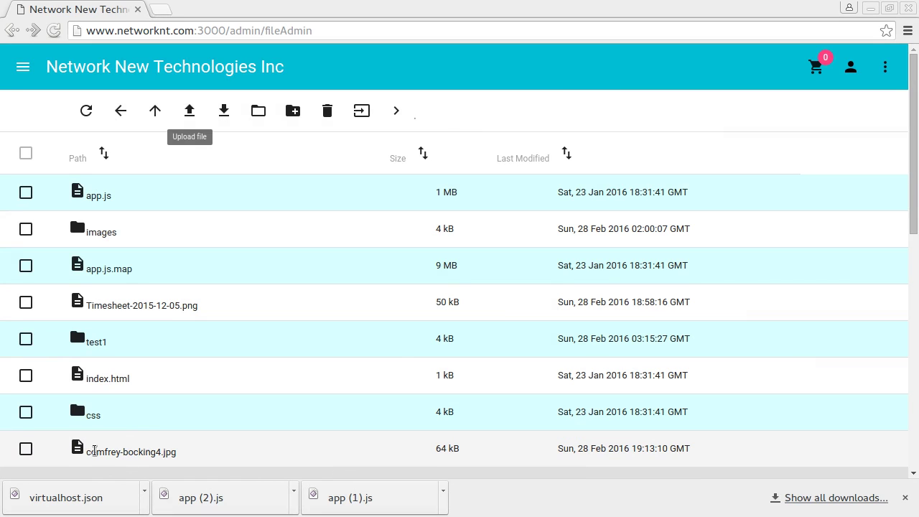
pyautogui.moveTo(178, 456)
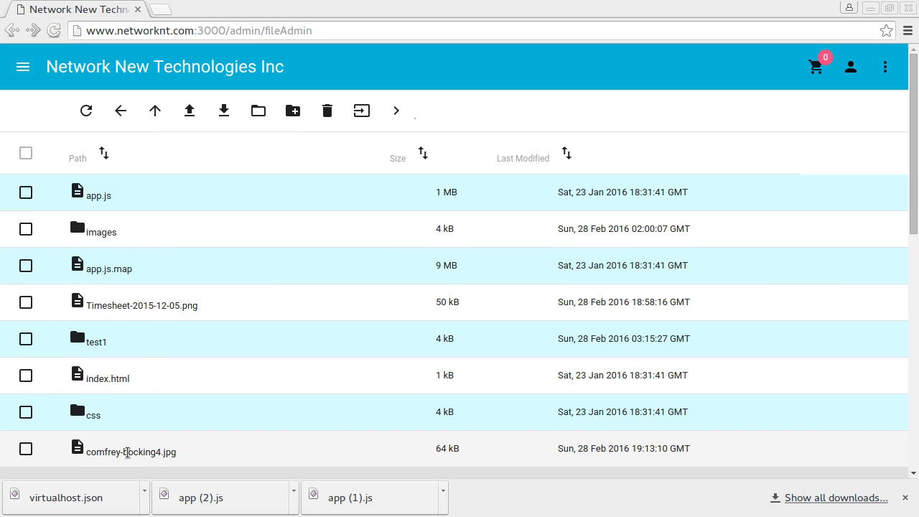
# Download comfrey-bocking4.jpg, view the image, then close the preview
pyautogui.click(26, 448)
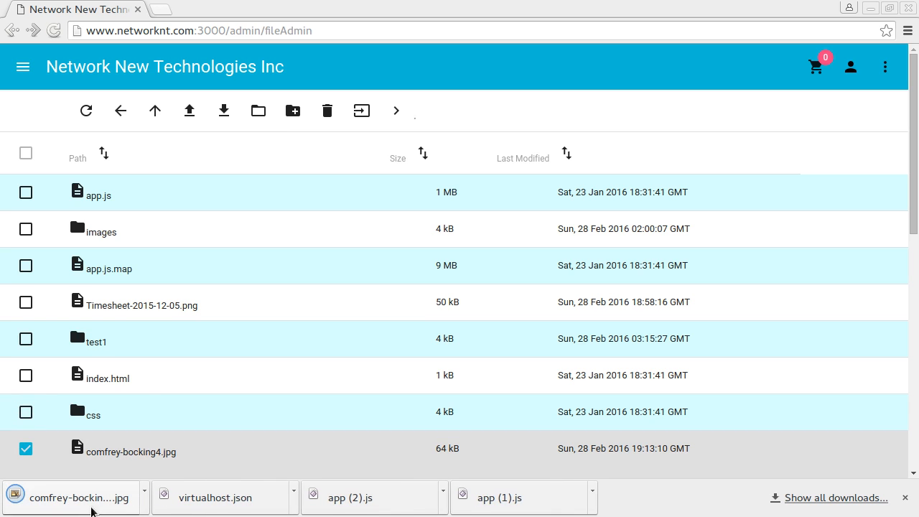
pyautogui.click(72, 496)
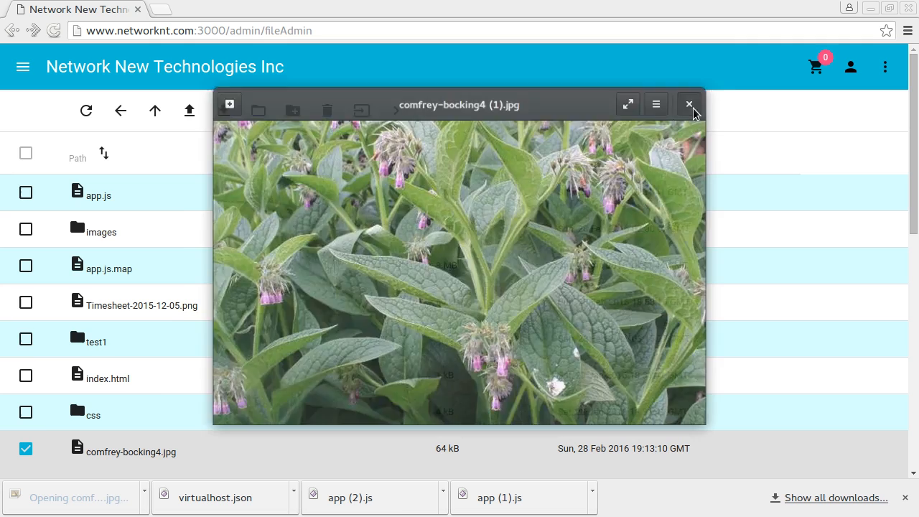
pyautogui.click(689, 104)
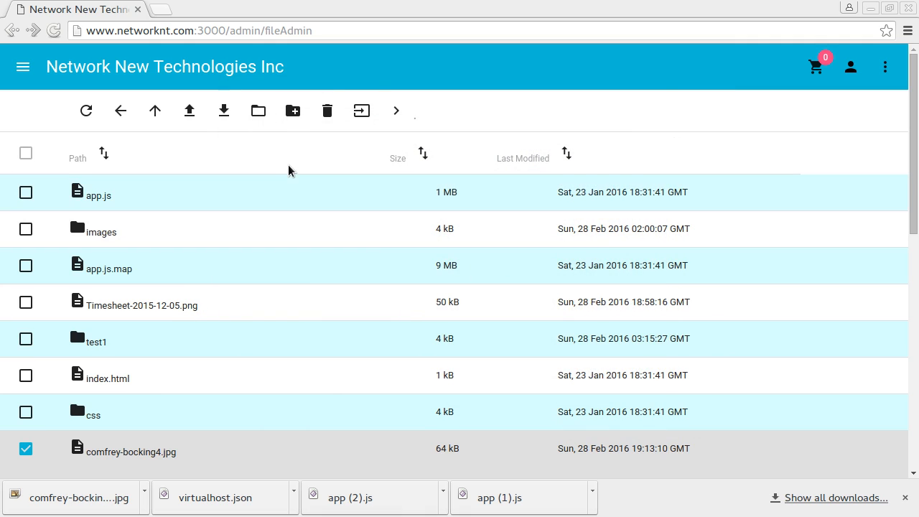
pyautogui.moveTo(224, 110)
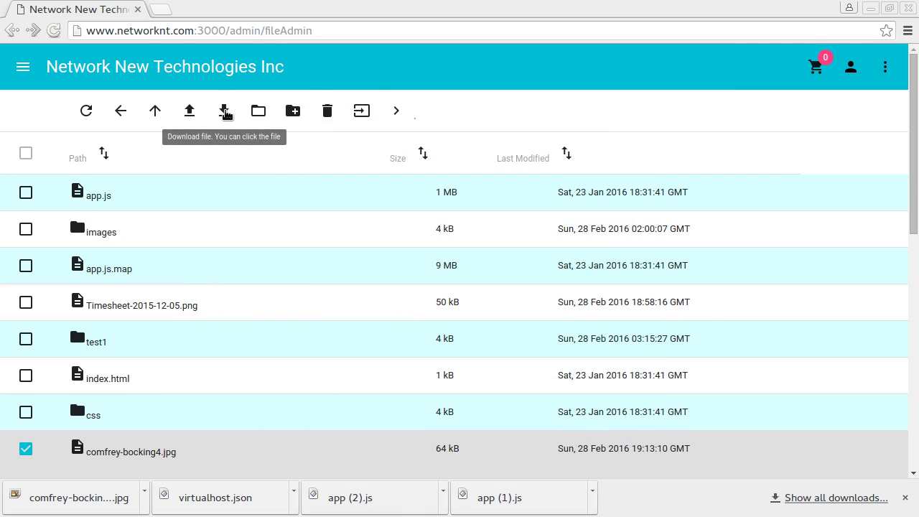
pyautogui.moveTo(259, 111)
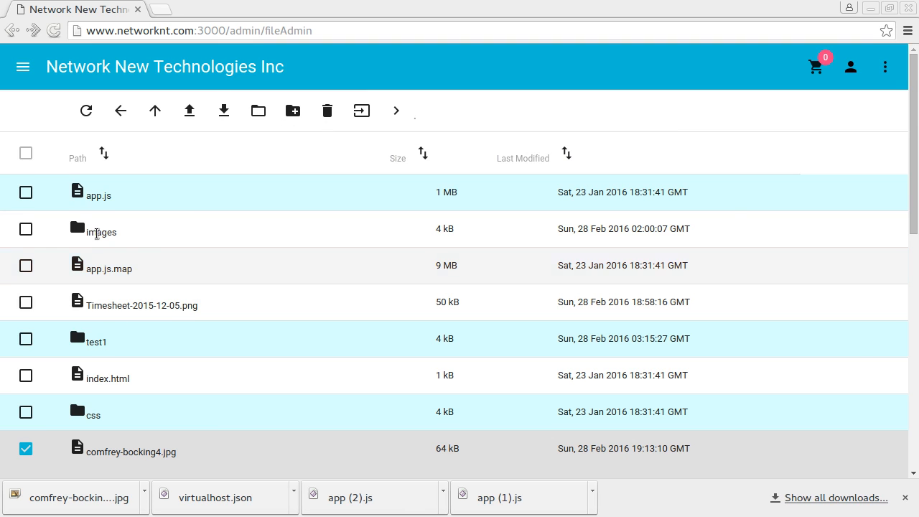
# Navigate into the images folder and look down its file list
pyautogui.click(25, 228)
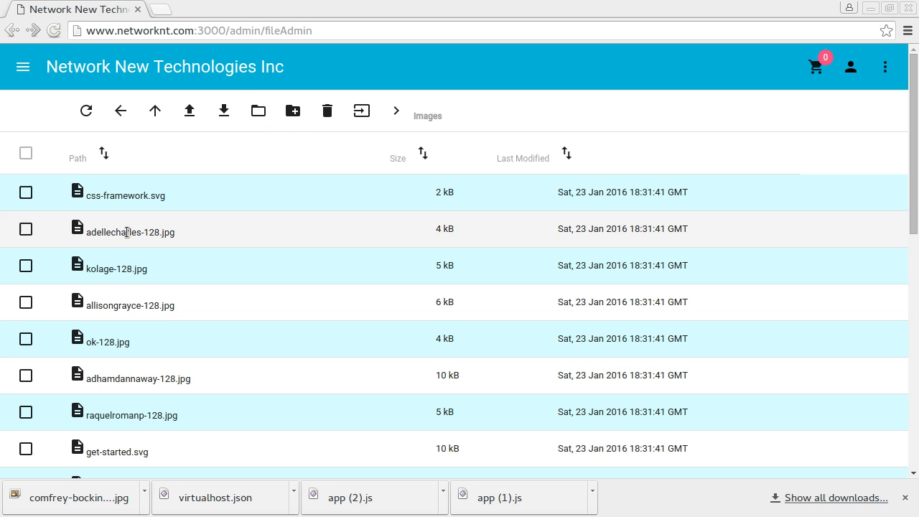
pyautogui.moveTo(293, 111)
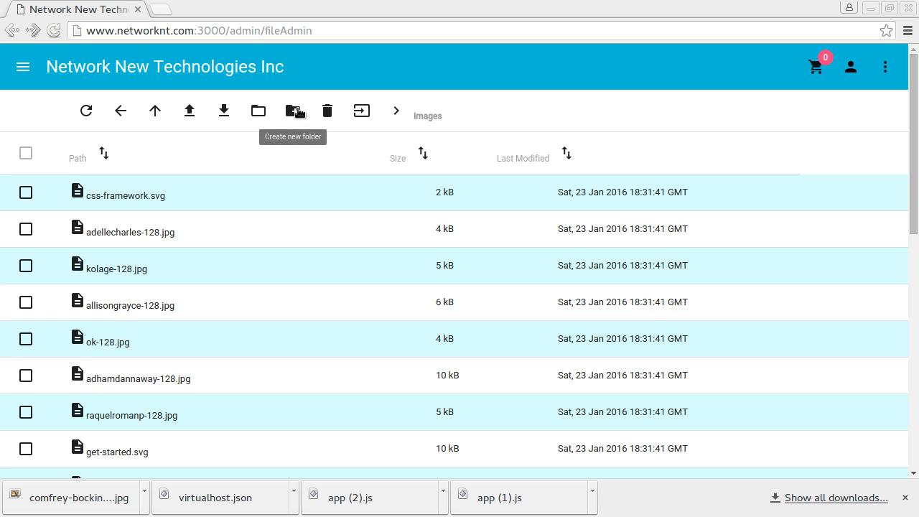
pyautogui.scroll(-3)
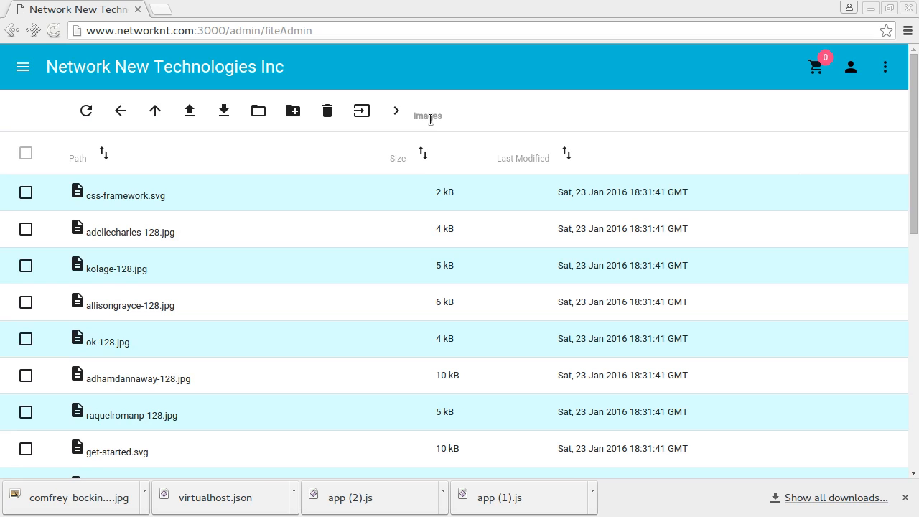
pyautogui.moveTo(293, 111)
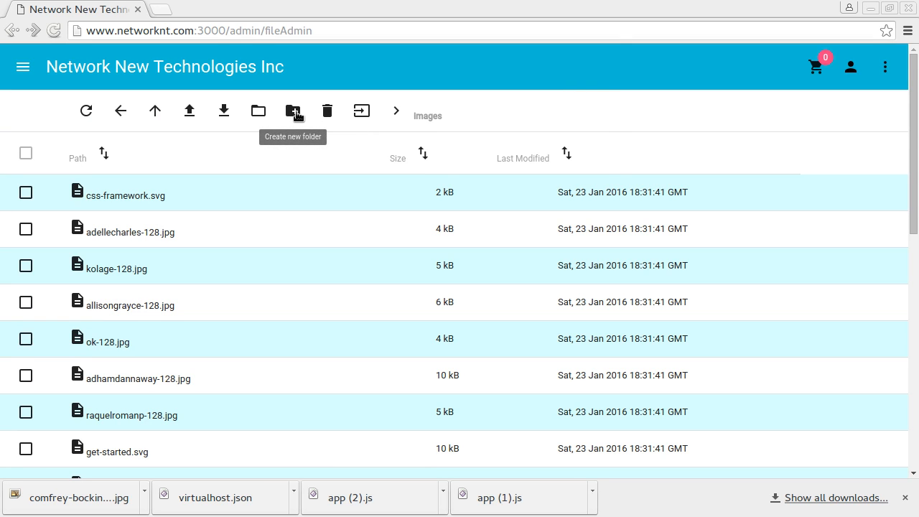
# Create a new folder named 'test' inside the images folder
pyautogui.click(293, 111)
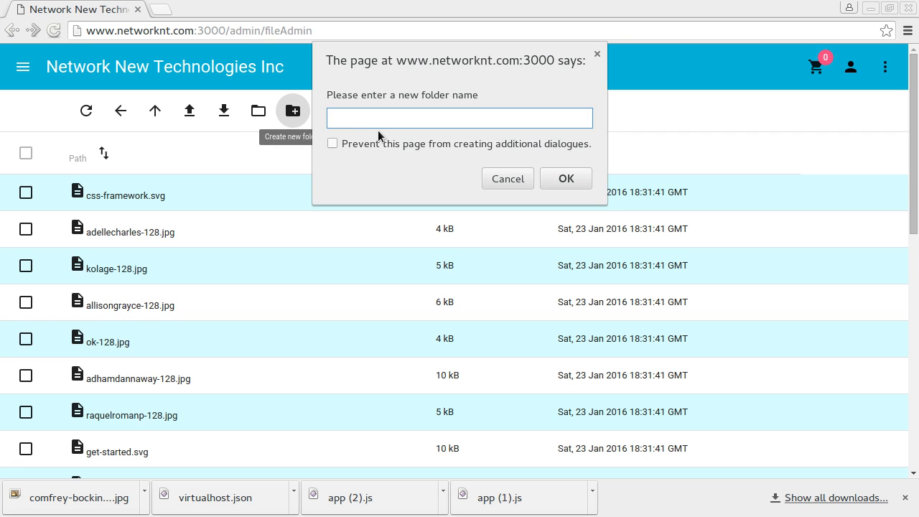
pyautogui.write('test')
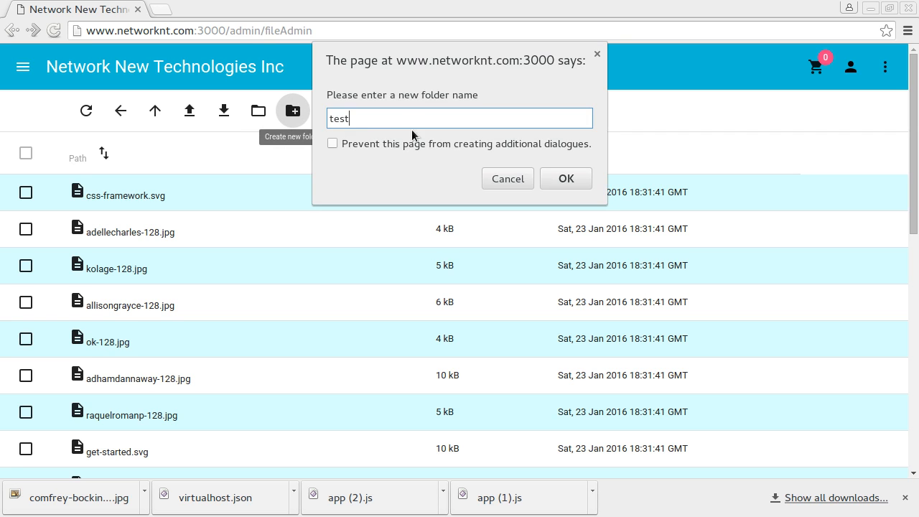
pyautogui.click(566, 178)
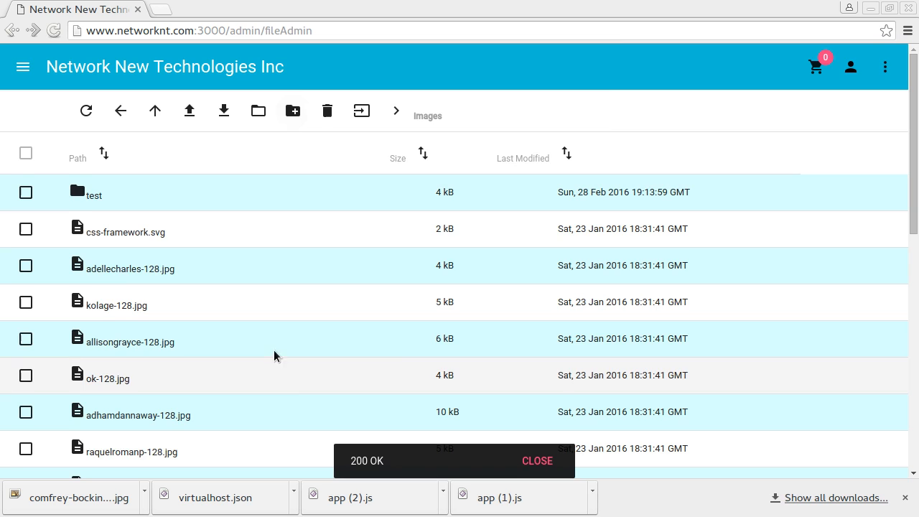
pyautogui.scroll(-3)
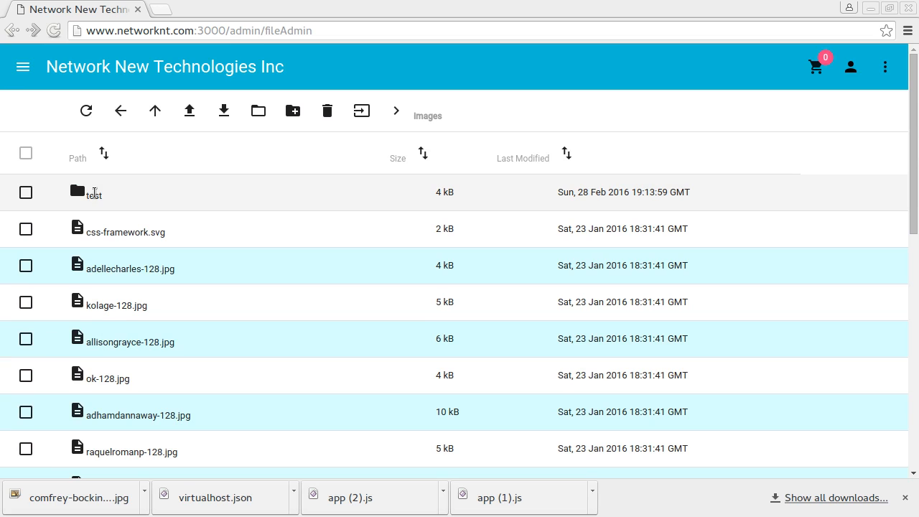
pyautogui.moveTo(80, 193)
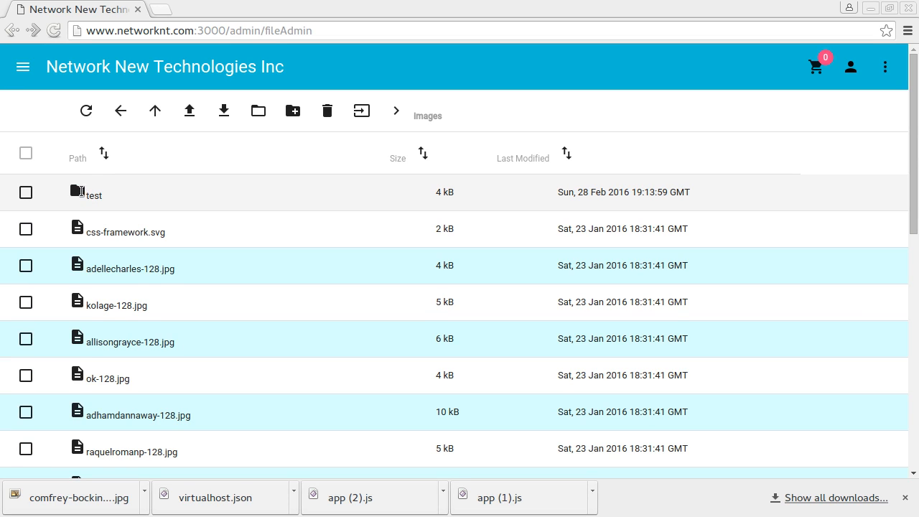
# Enter the test folder and upload comfrey-bocking14.jpg into it, dismissing the notice
pyautogui.doubleClick(92, 195)
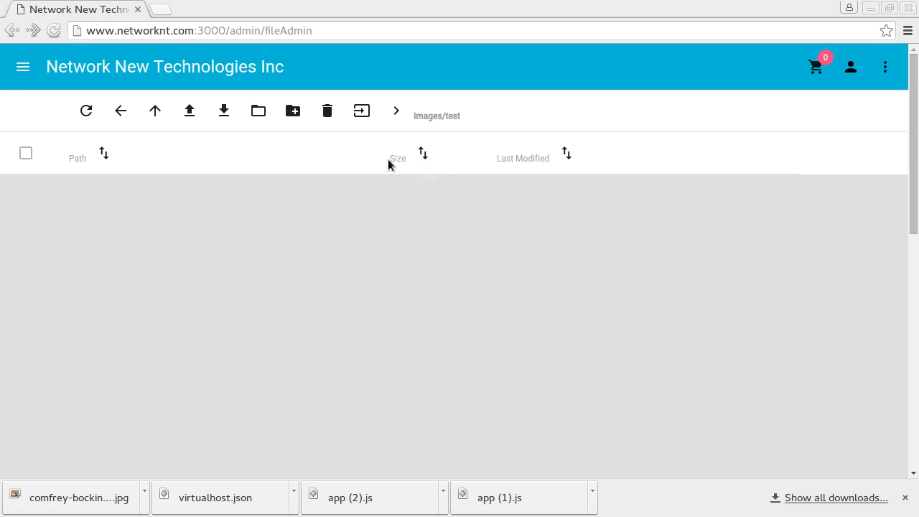
pyautogui.moveTo(190, 111)
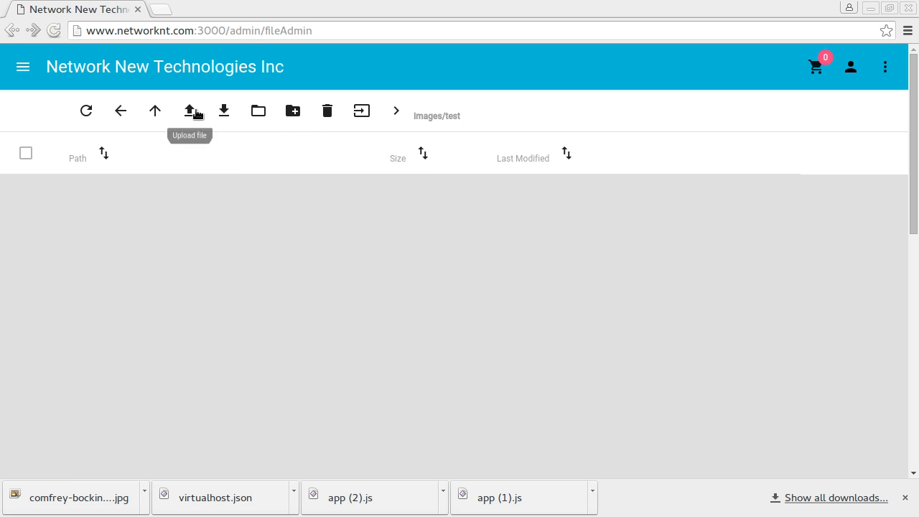
pyautogui.click(189, 110)
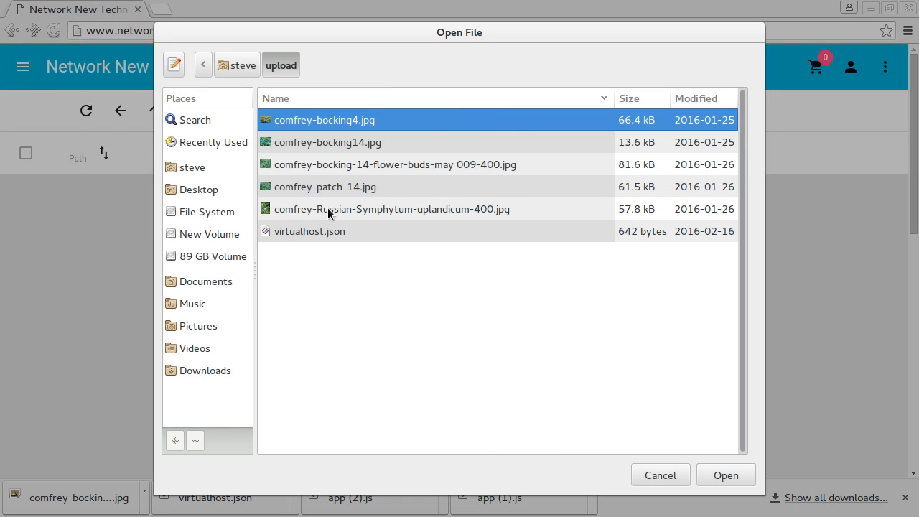
pyautogui.click(325, 142)
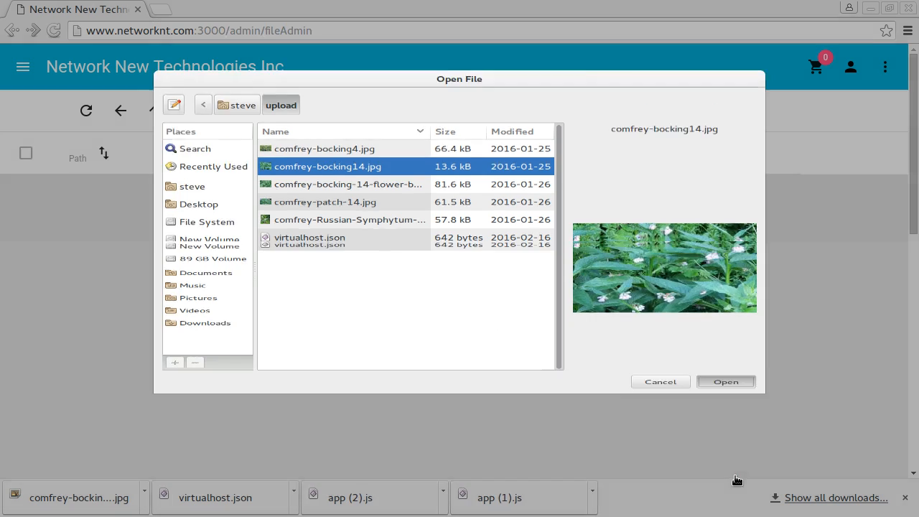
pyautogui.click(726, 382)
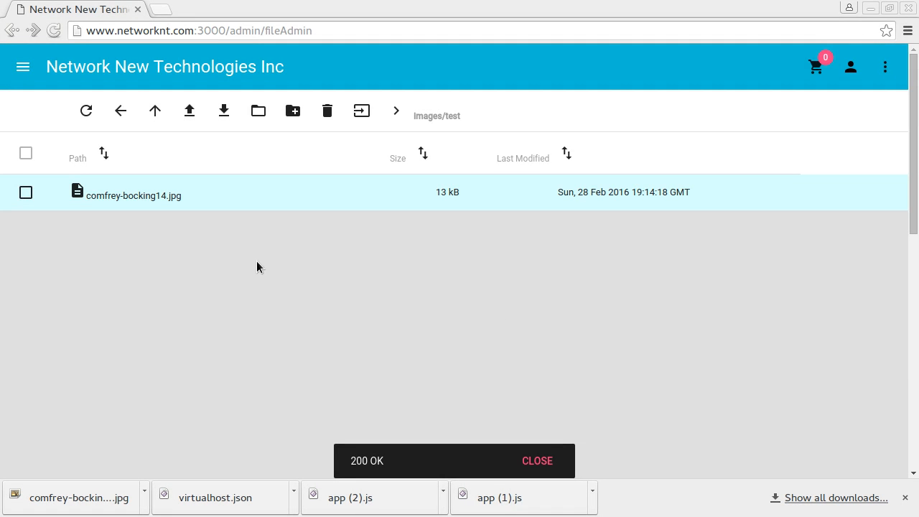
pyautogui.click(537, 461)
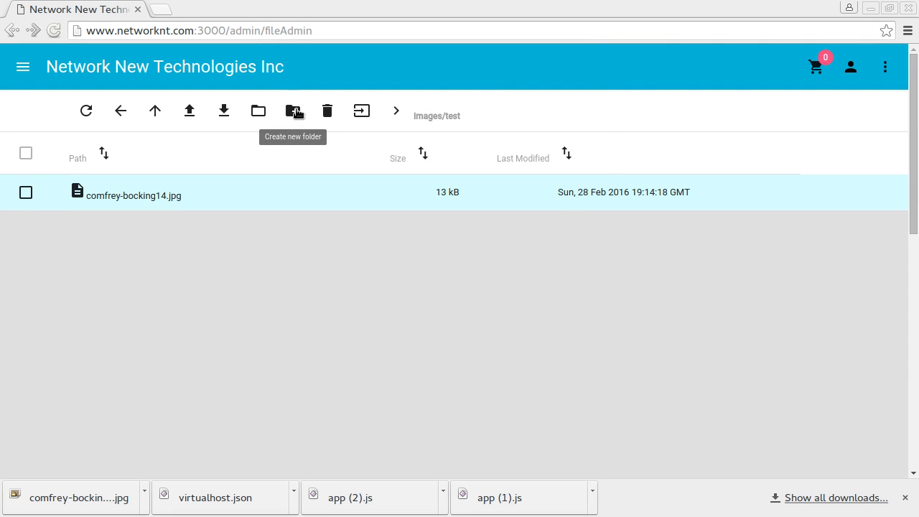
# Create a subfolder named 'sub' inside images/test
pyautogui.click(293, 110)
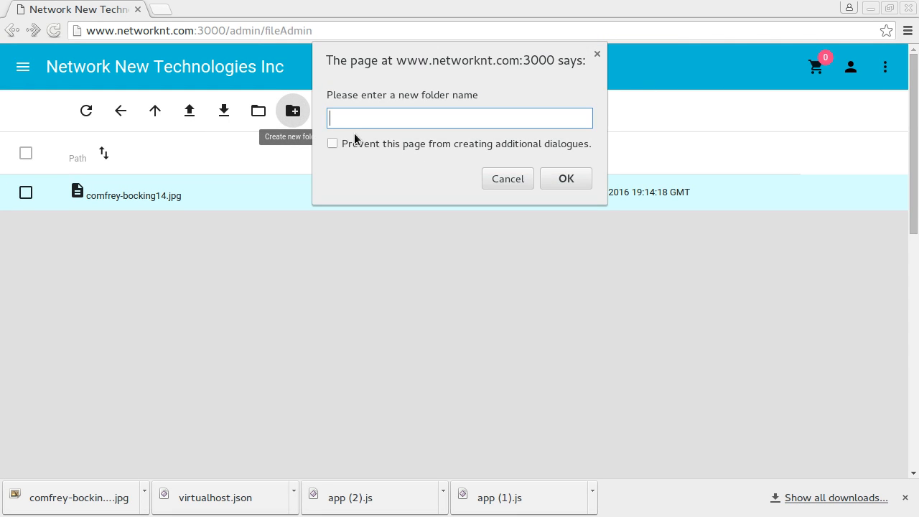
pyautogui.click(566, 178)
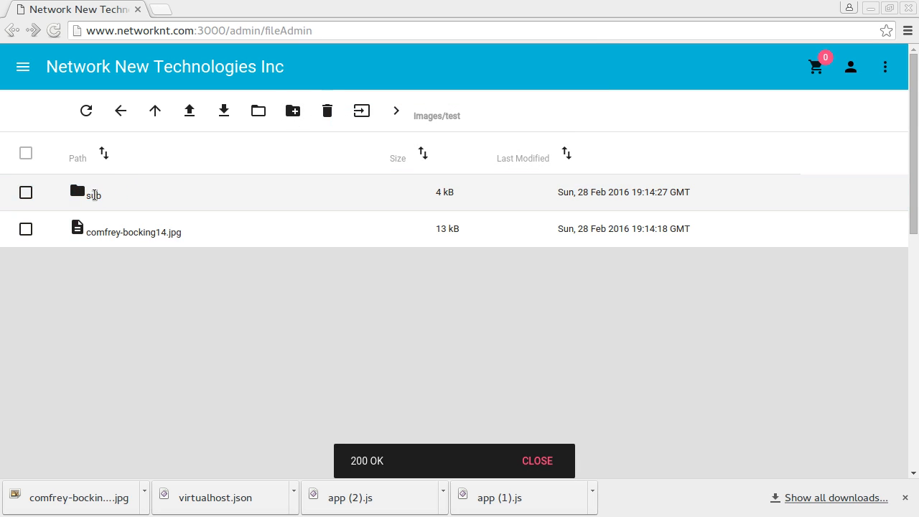
# Upload comfrey-patch-14.jpg into the images/test/sub folder
pyautogui.doubleClick(93, 192)
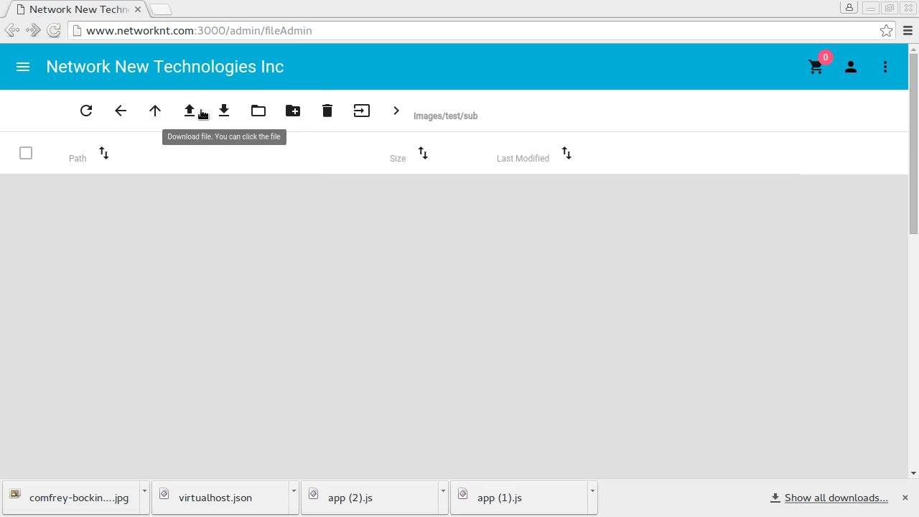
pyautogui.click(190, 111)
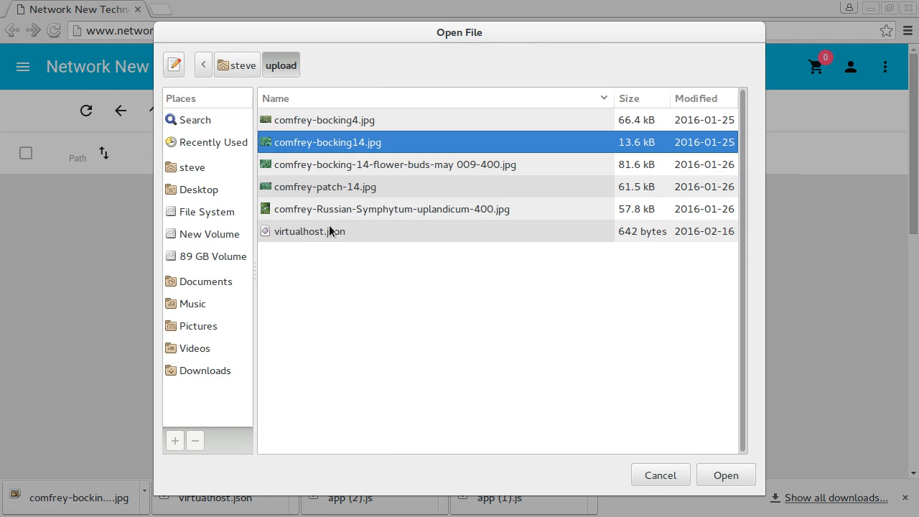
pyautogui.click(325, 187)
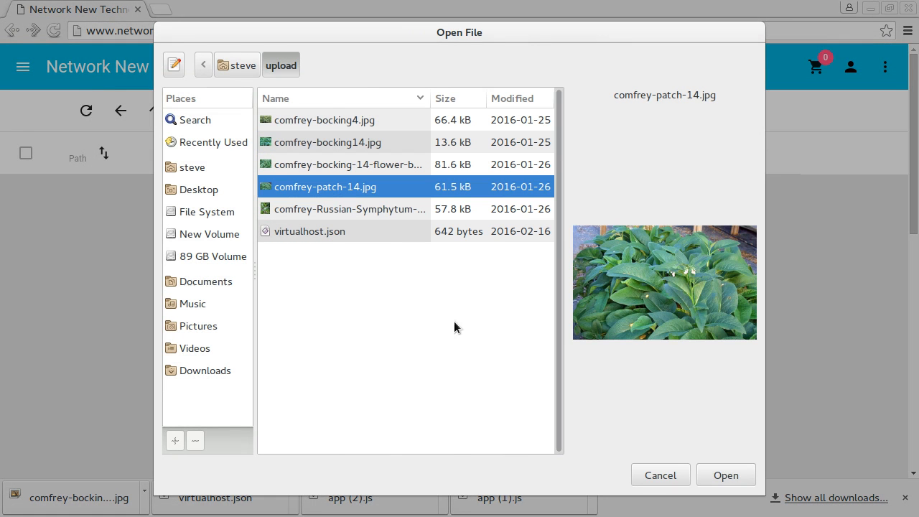
pyautogui.click(726, 474)
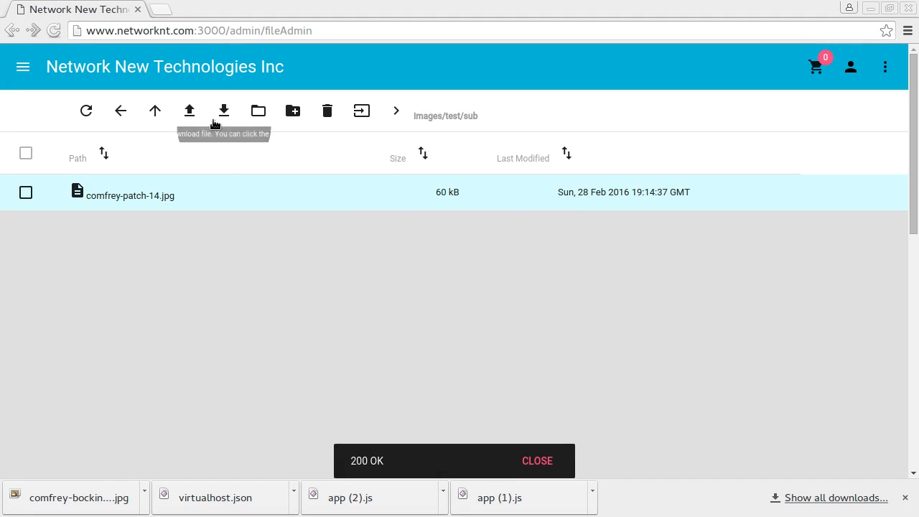
pyautogui.moveTo(155, 128)
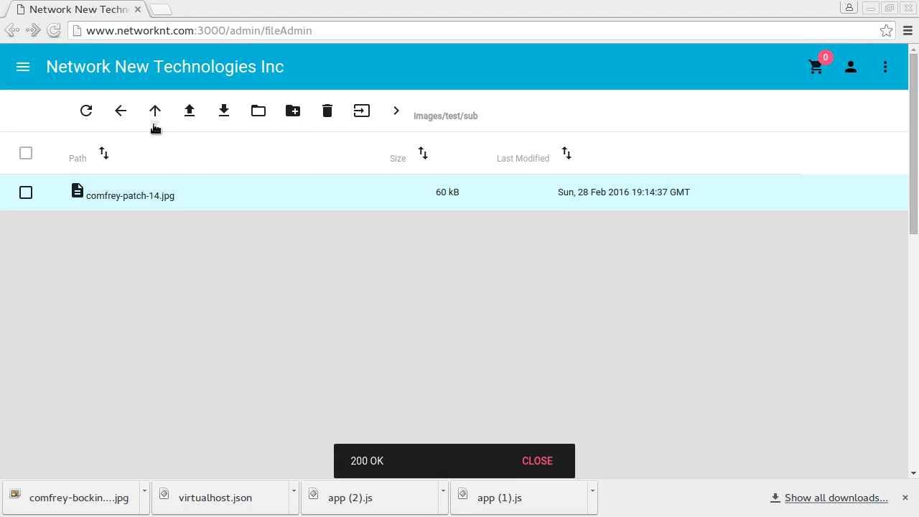
# Back in images/test, delete comfrey-bocking14.jpg and confirm the removal
pyautogui.click(155, 110)
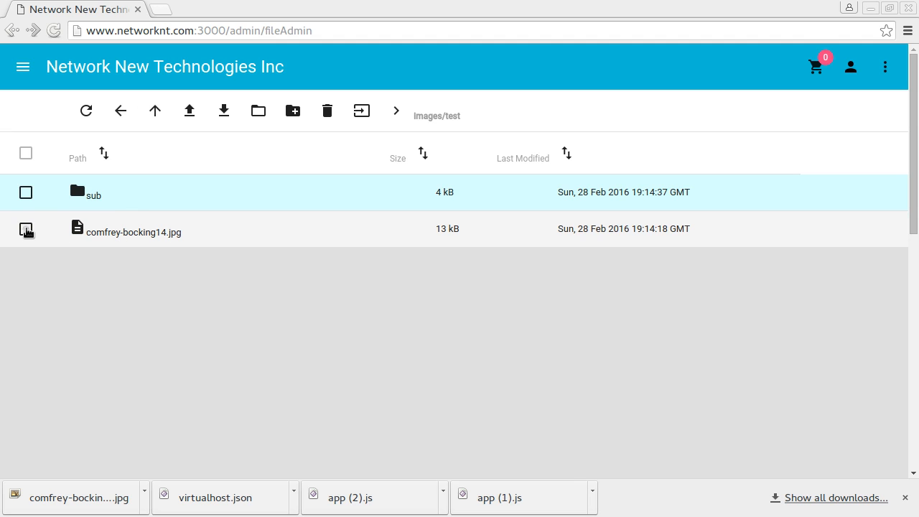
pyautogui.click(26, 230)
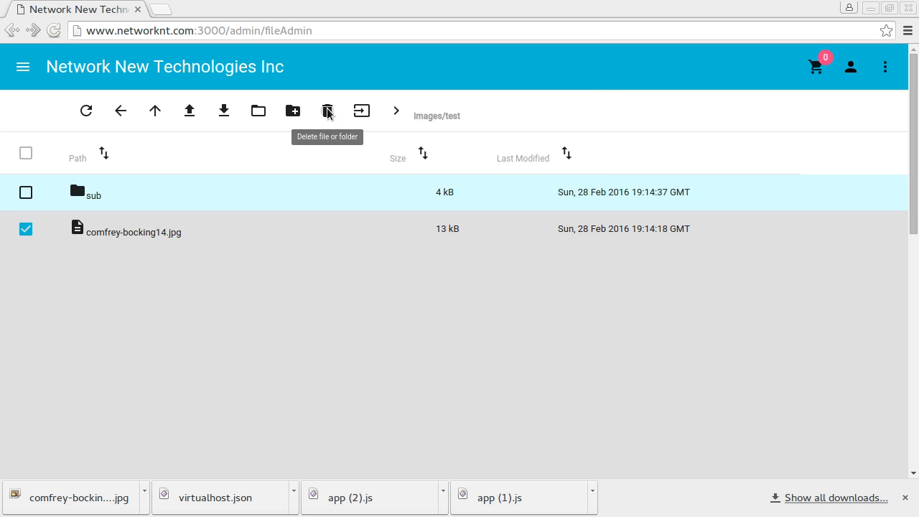
pyautogui.click(327, 111)
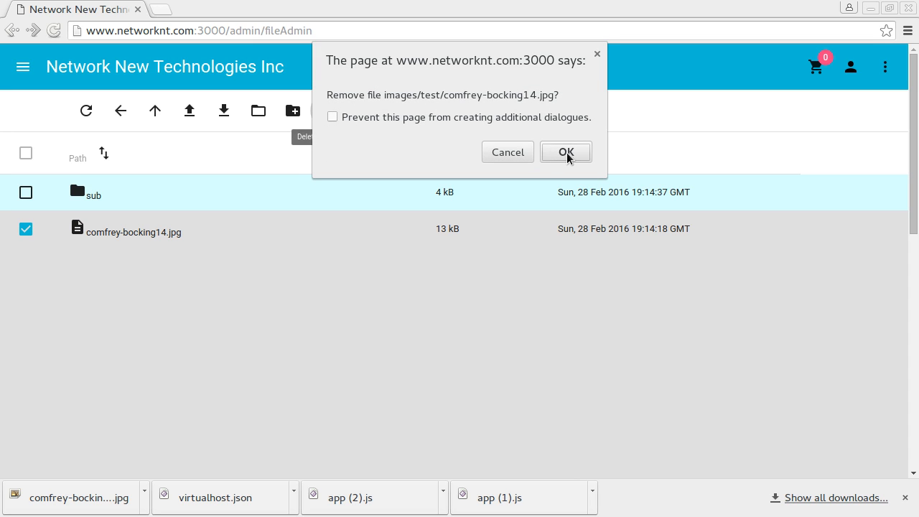
pyautogui.click(566, 152)
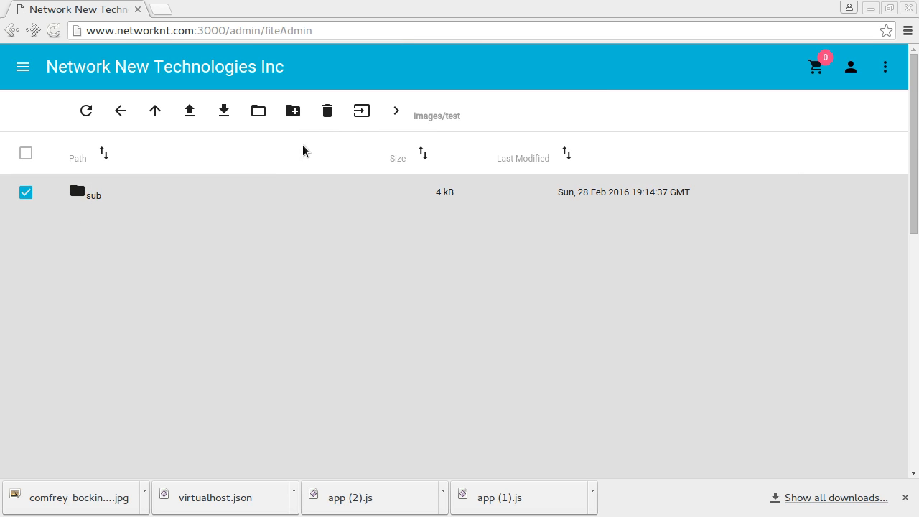
pyautogui.moveTo(327, 111)
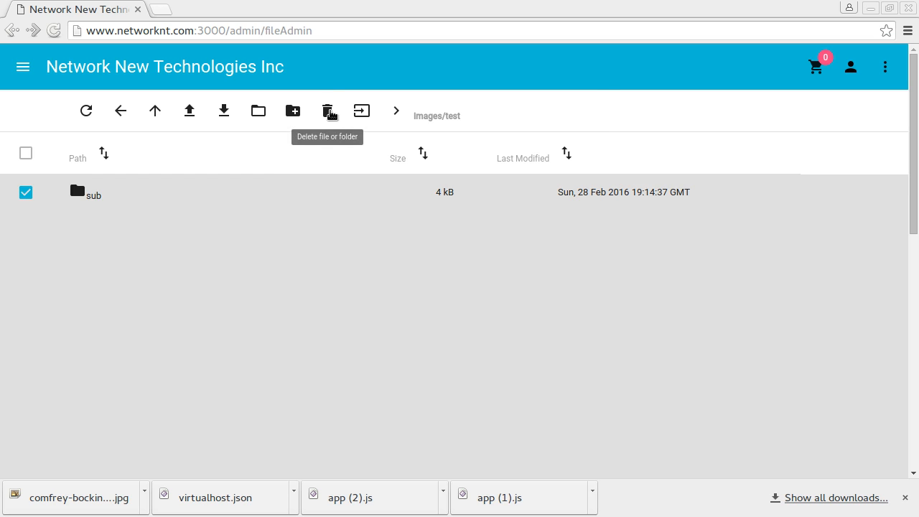
# Delete the sub folder so images/test is left empty
pyautogui.click(328, 111)
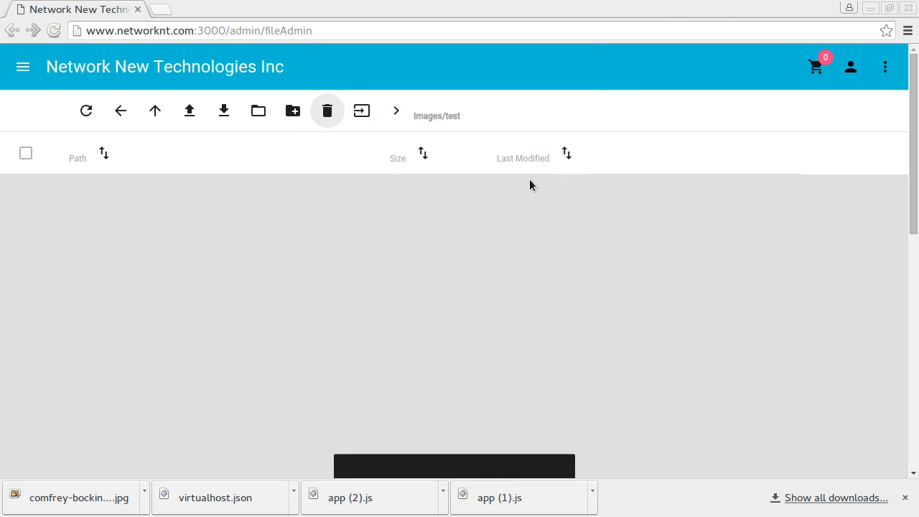
pyautogui.click(327, 110)
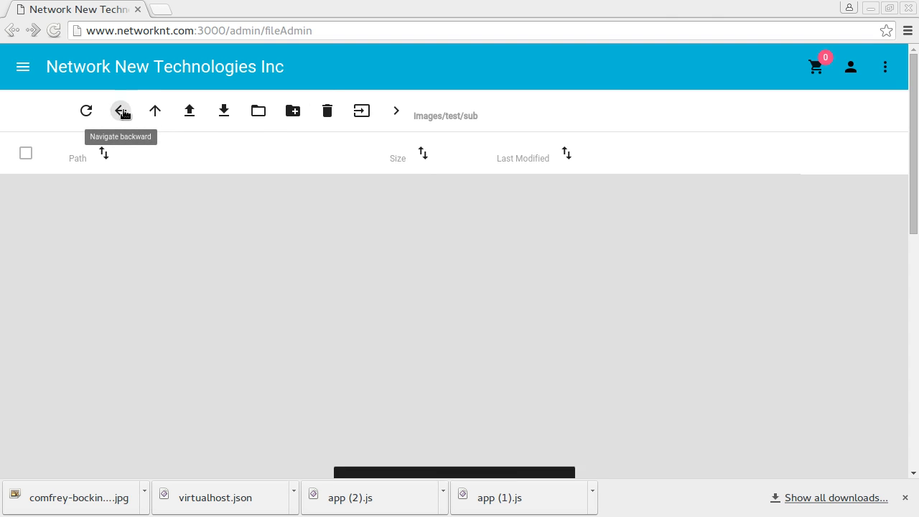
# Navigate back up from the test folder to the images folder listing
pyautogui.click(120, 111)
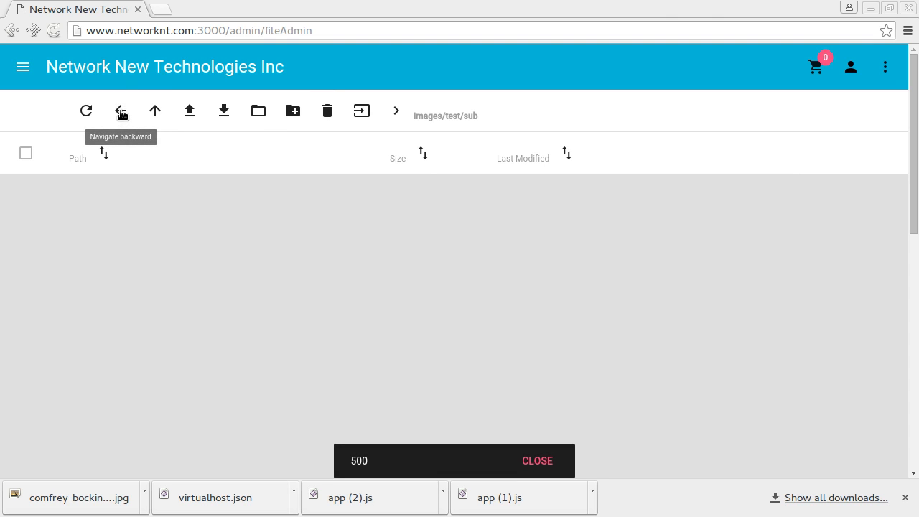
pyautogui.click(155, 110)
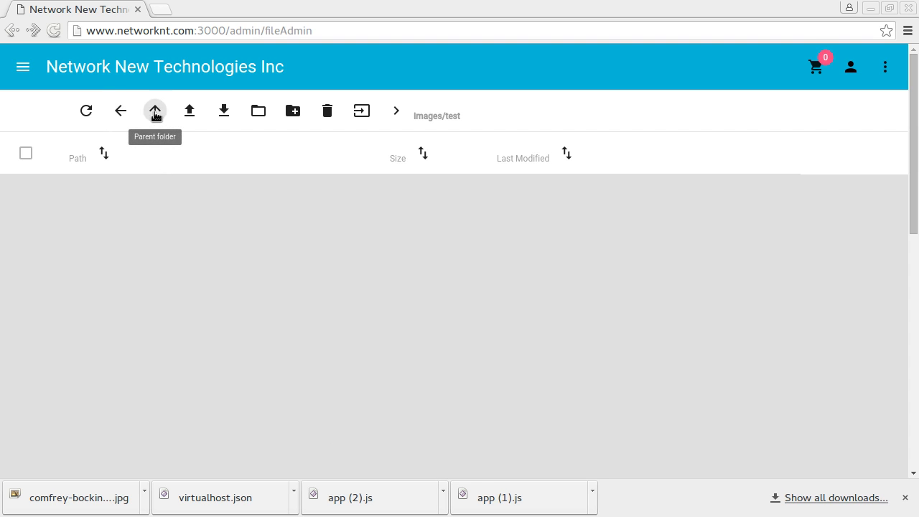
pyautogui.click(155, 110)
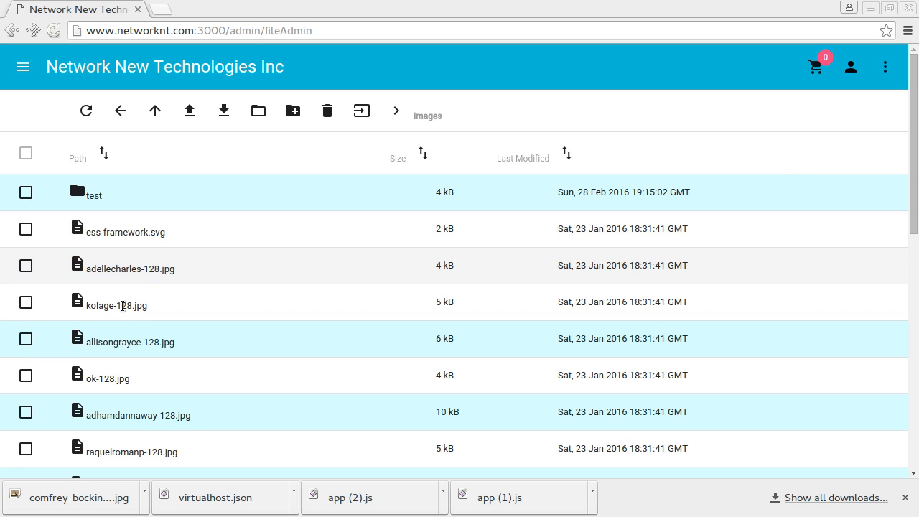
# Rename kolage-128.jpg in the images folder to kolage.jpg
pyautogui.click(25, 301)
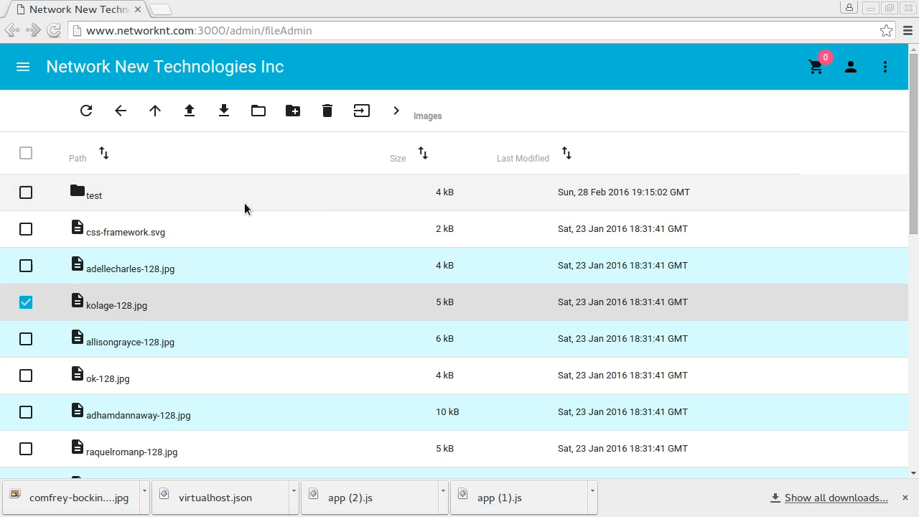
pyautogui.moveTo(362, 111)
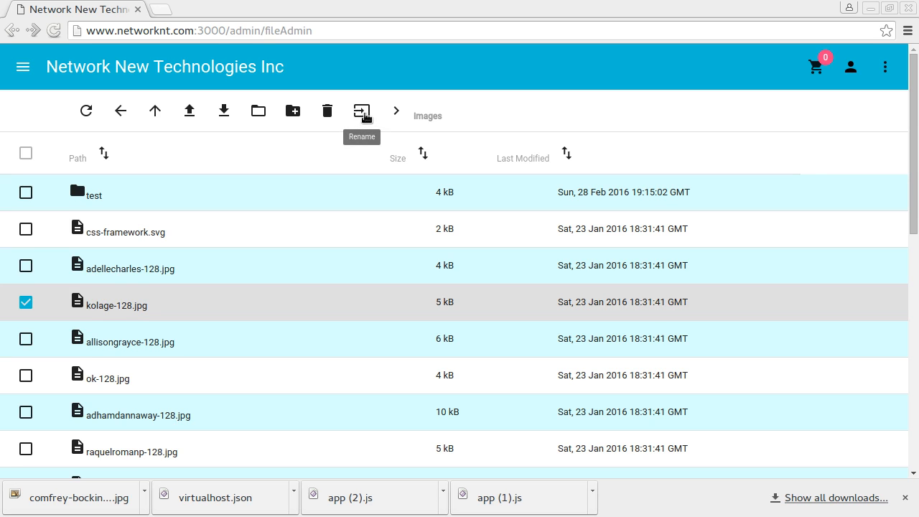
pyautogui.click(362, 109)
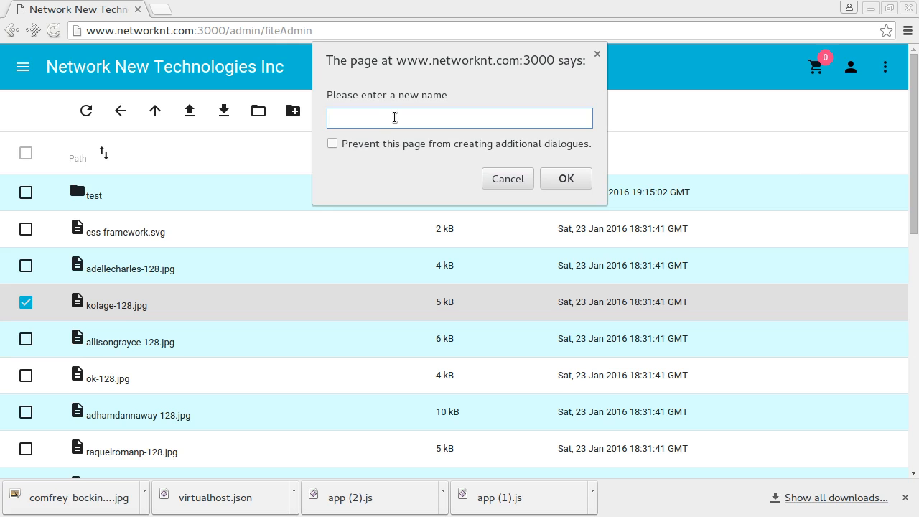
pyautogui.write('kol')
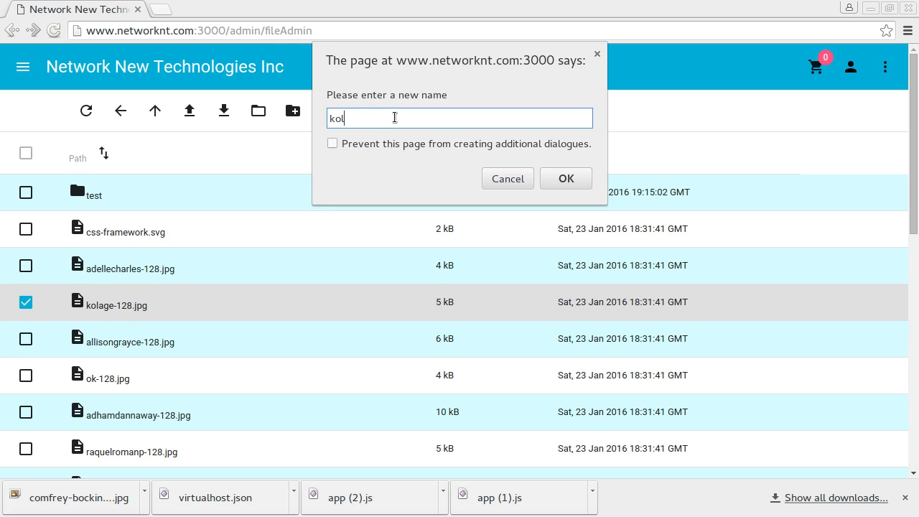
pyautogui.write('age')
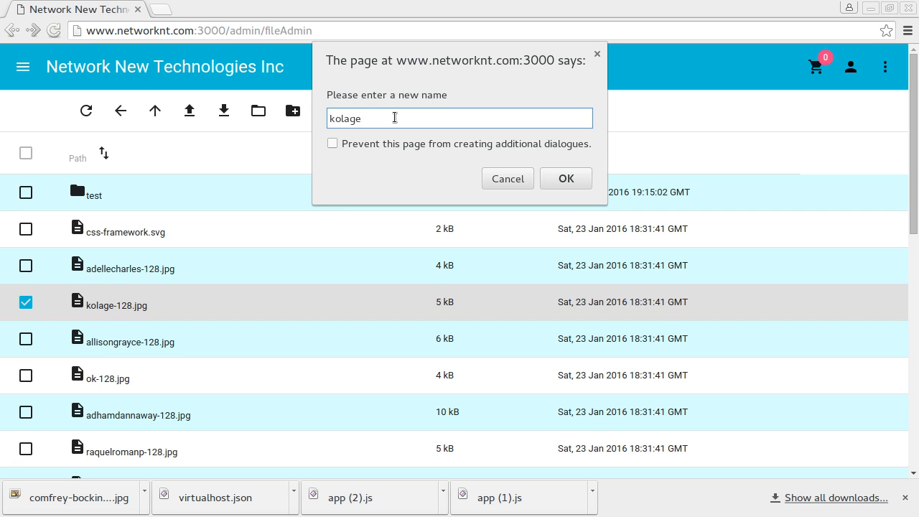
pyautogui.write('.jpg')
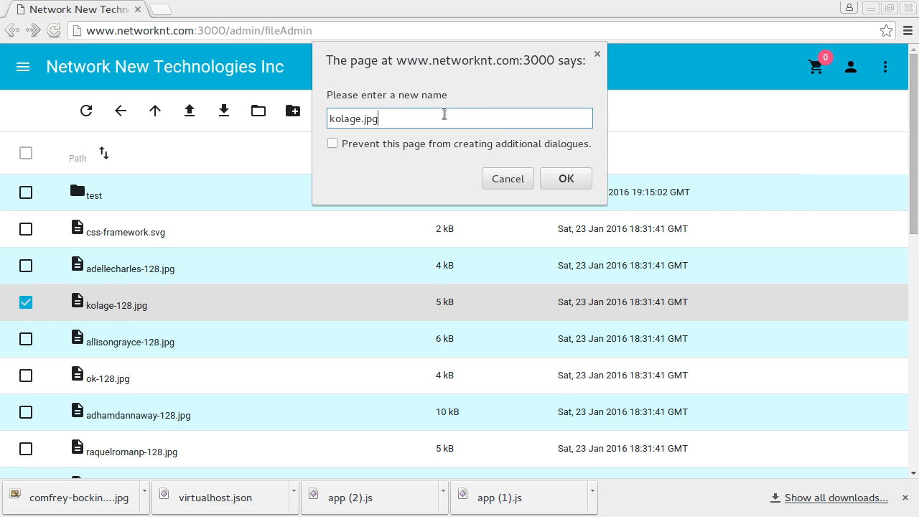
pyautogui.click(565, 178)
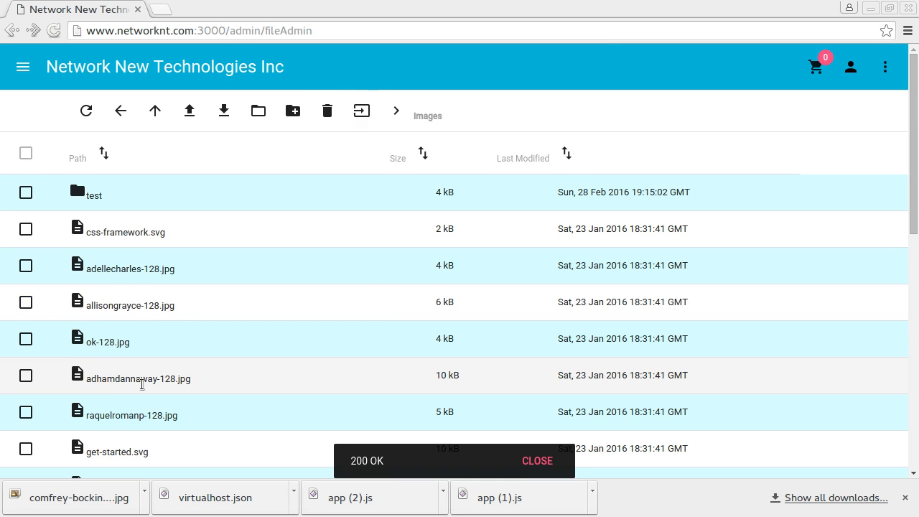
# Sort the images listing alphabetically by path, then review the reordered files
pyautogui.scroll(-3)
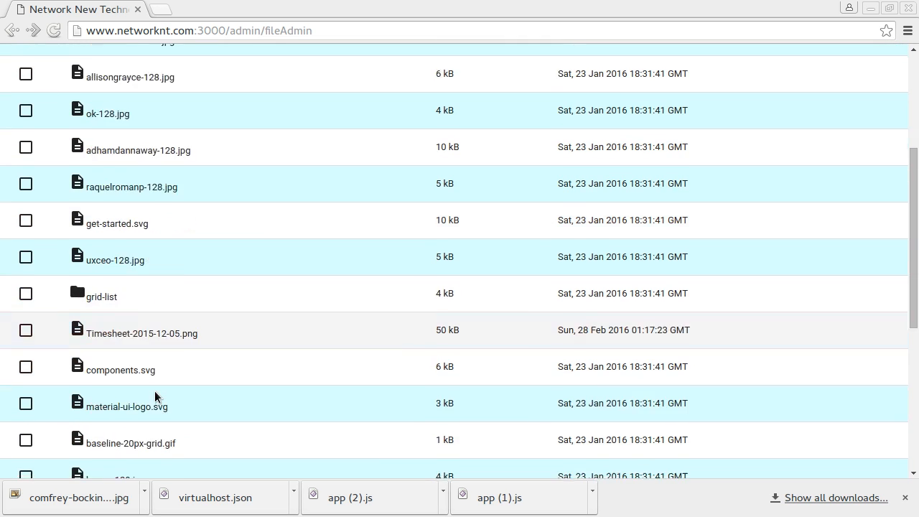
pyautogui.scroll(-3)
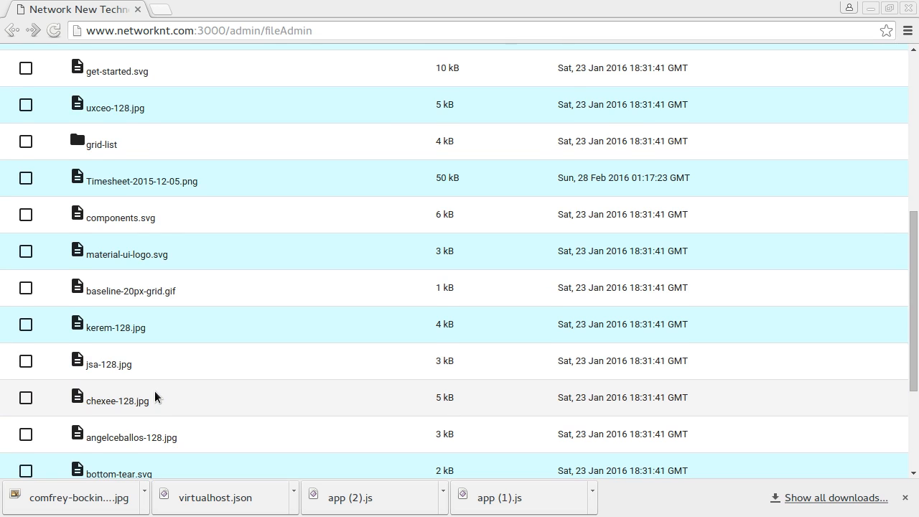
pyautogui.scroll(-3)
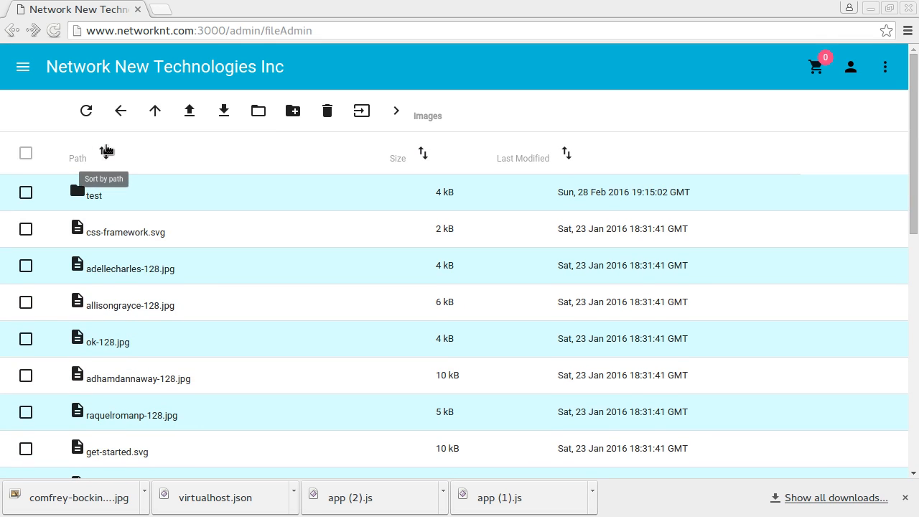
pyautogui.click(103, 153)
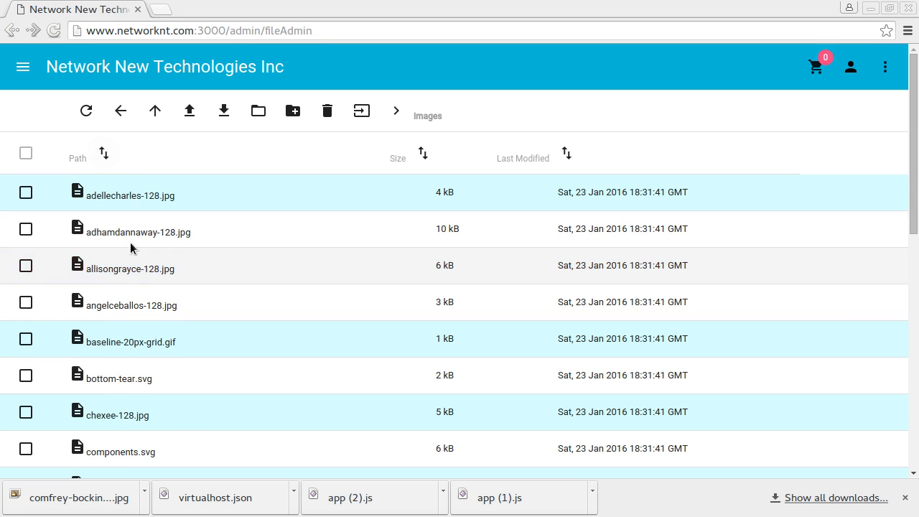
pyautogui.moveTo(103, 154)
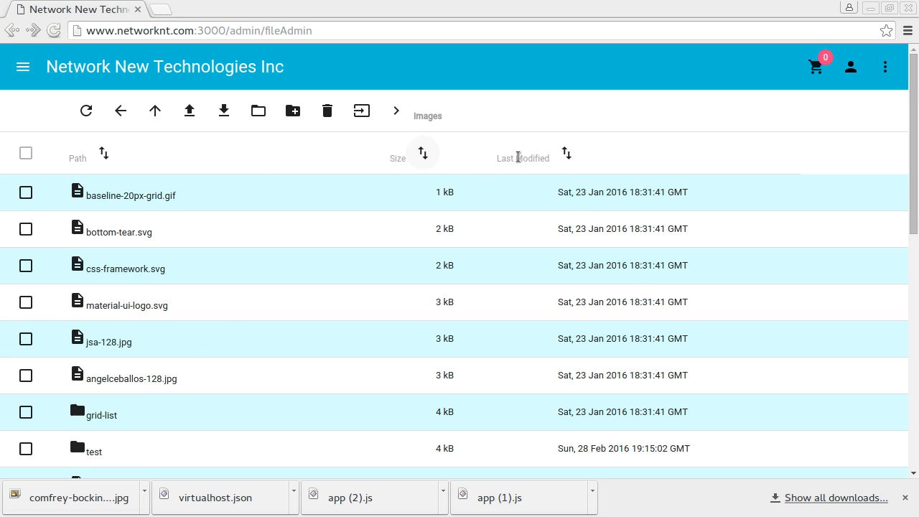
pyautogui.scroll(-3)
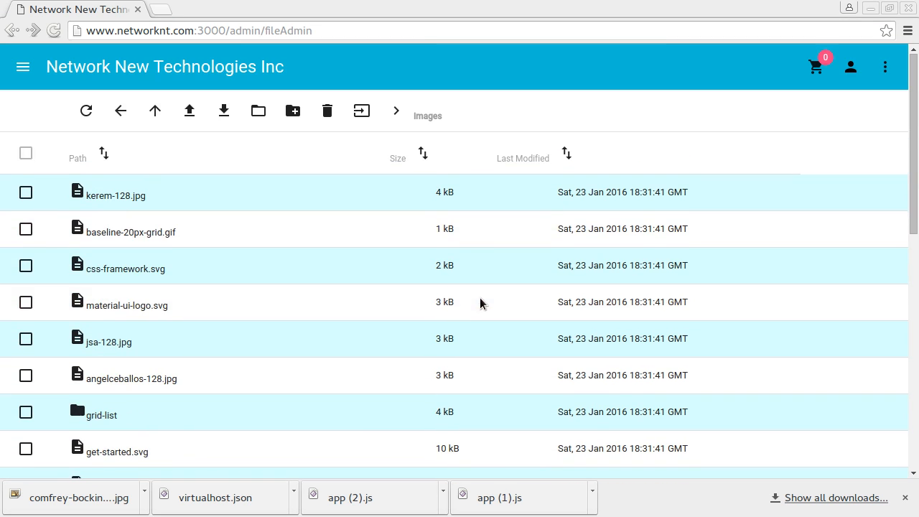
pyautogui.moveTo(373, 251)
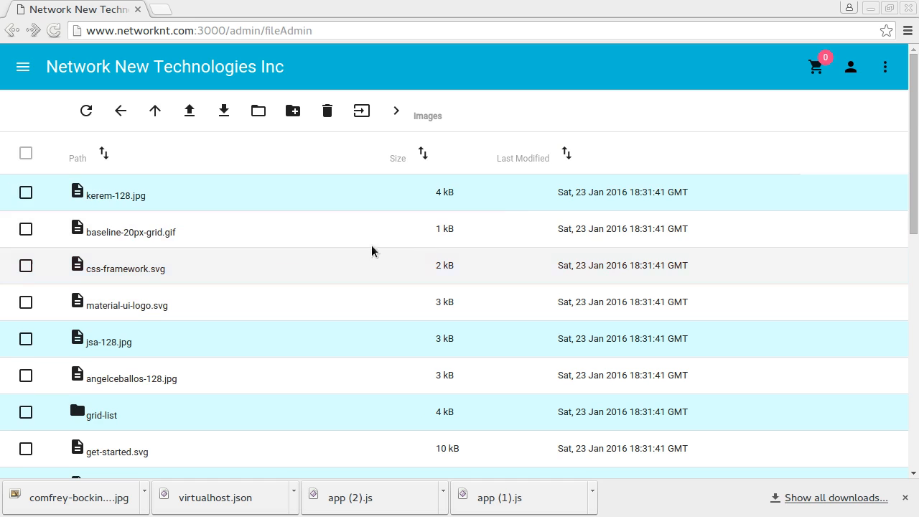
pyautogui.moveTo(422, 152)
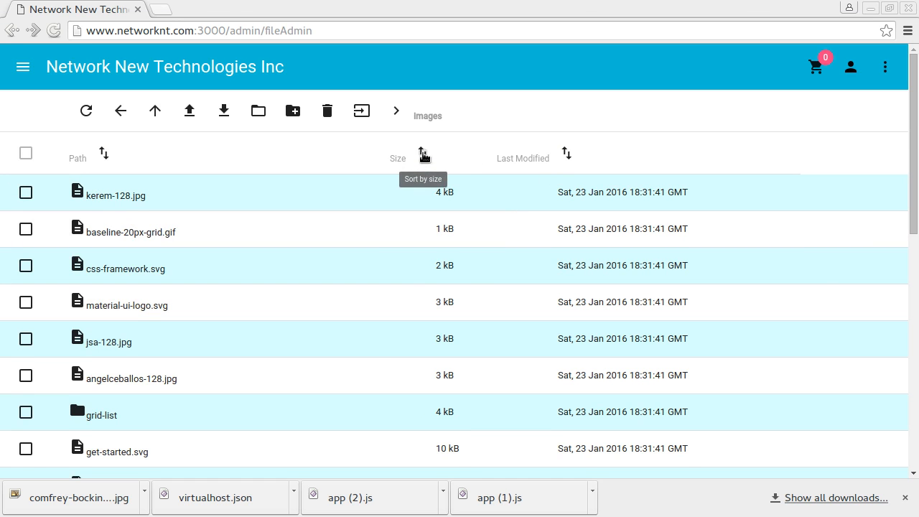